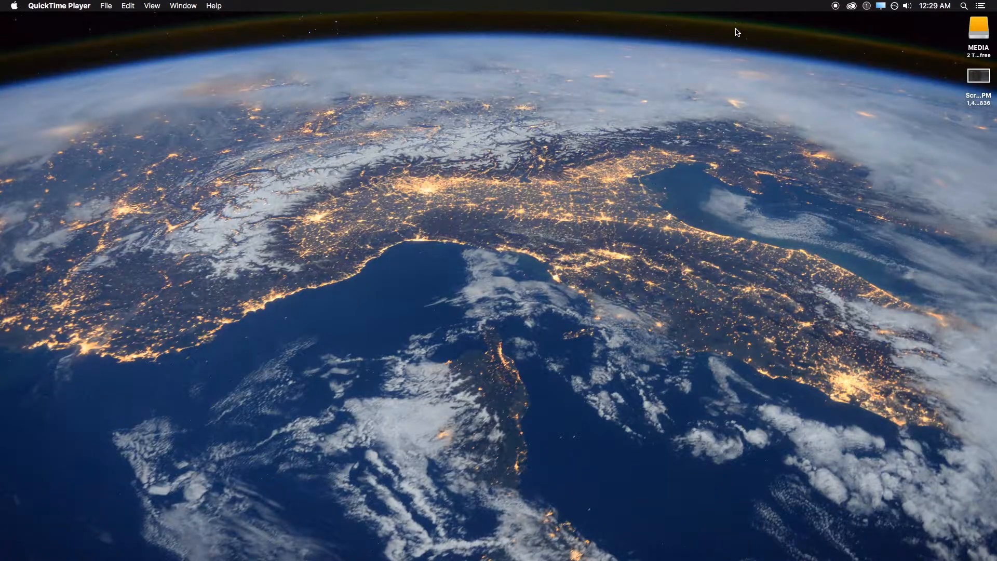
mouse_move(561, 106)
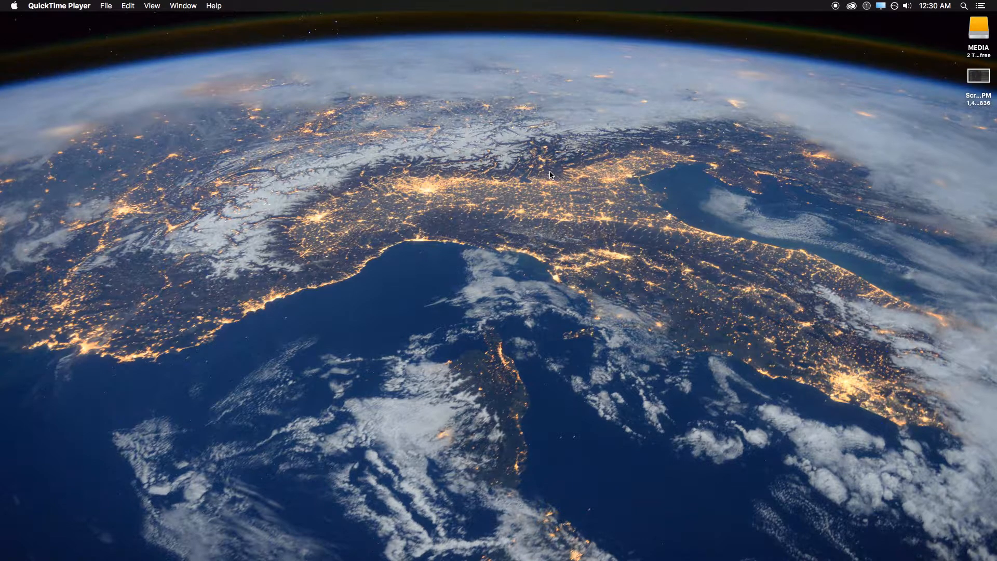
mouse_move(764, 42)
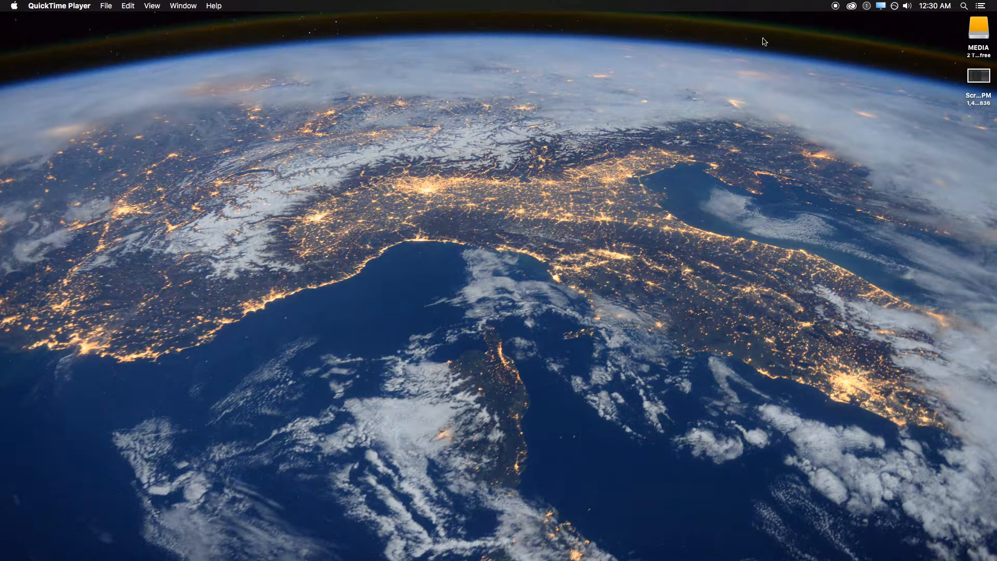
mouse_move(778, 38)
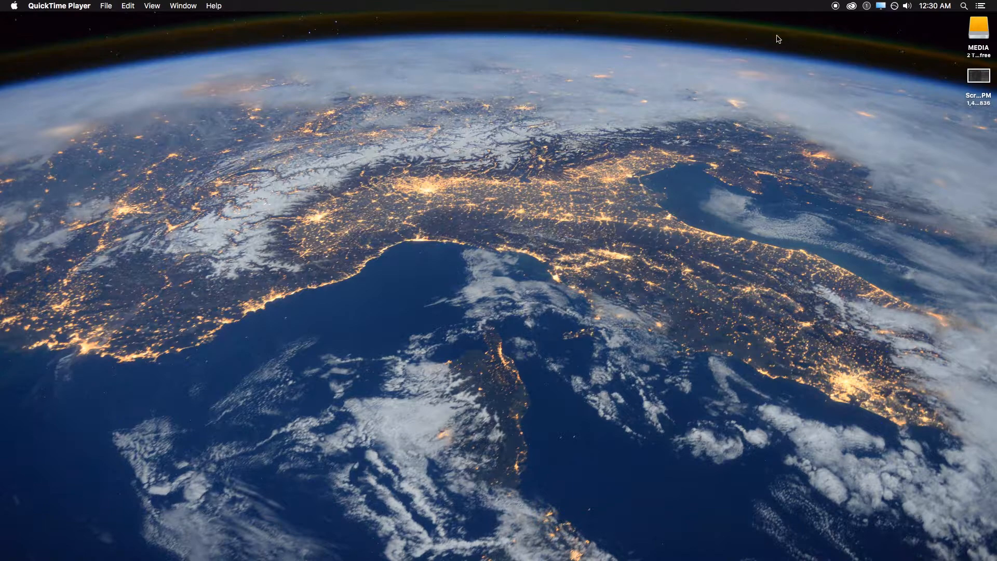
Bring the Chrome window with the madrau.com SwitchResX page to the front.
click(880, 5)
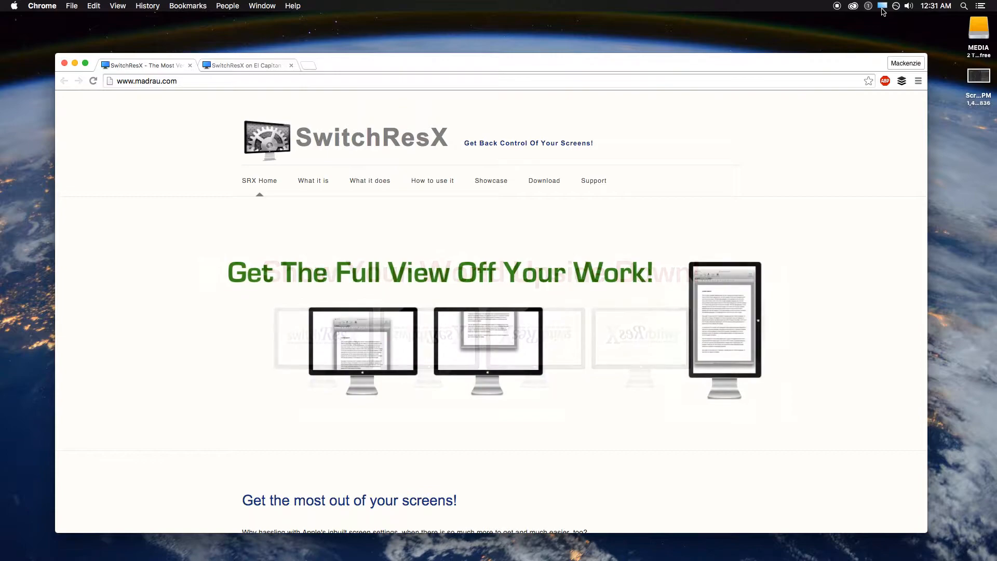
click(881, 6)
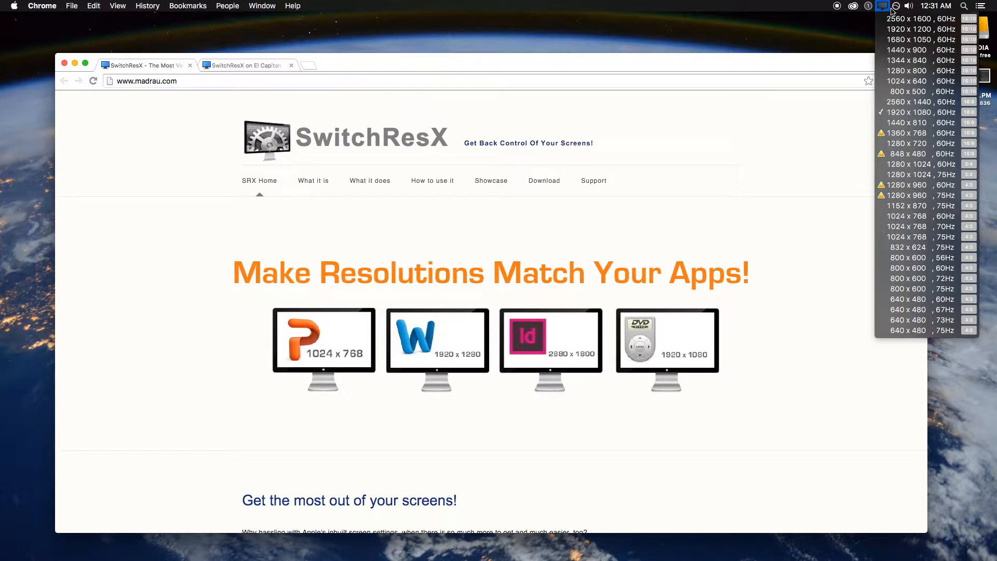
mouse_move(926, 257)
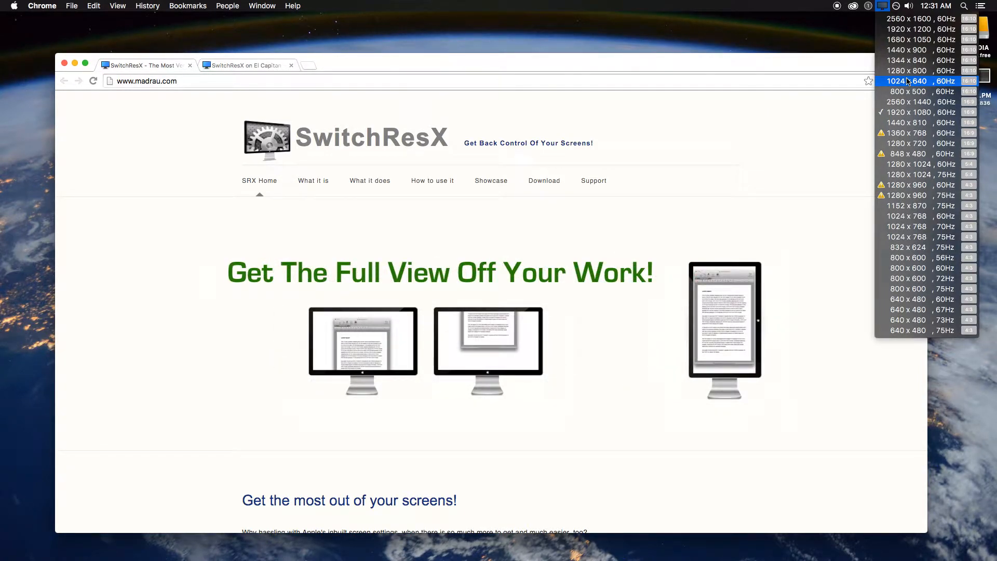
mouse_move(914, 94)
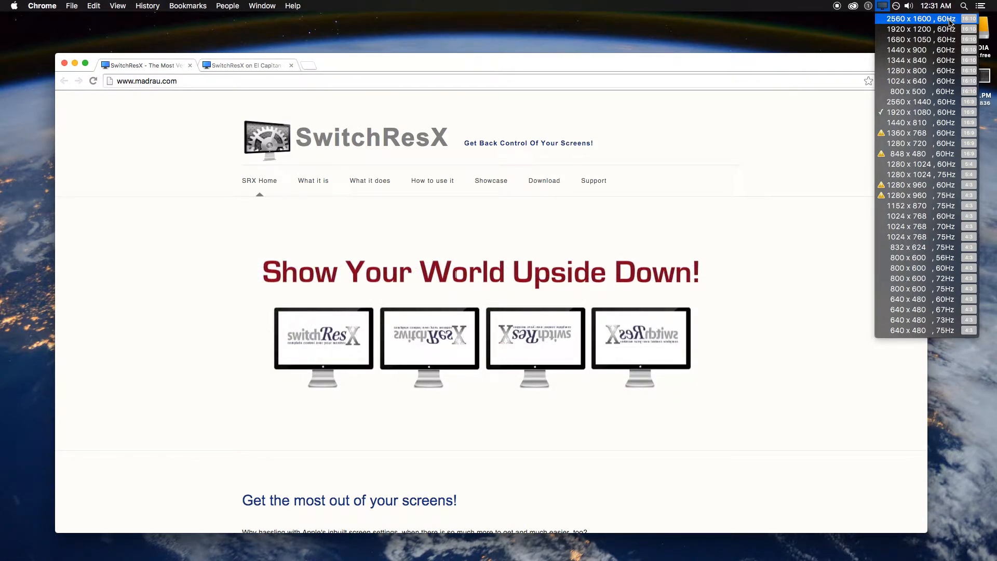
mouse_move(973, 23)
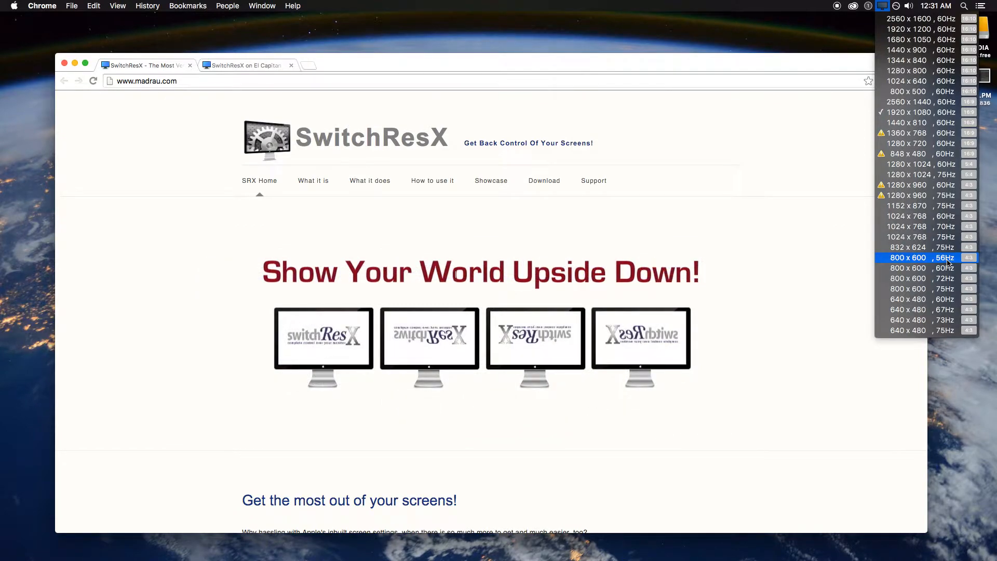
mouse_move(784, 199)
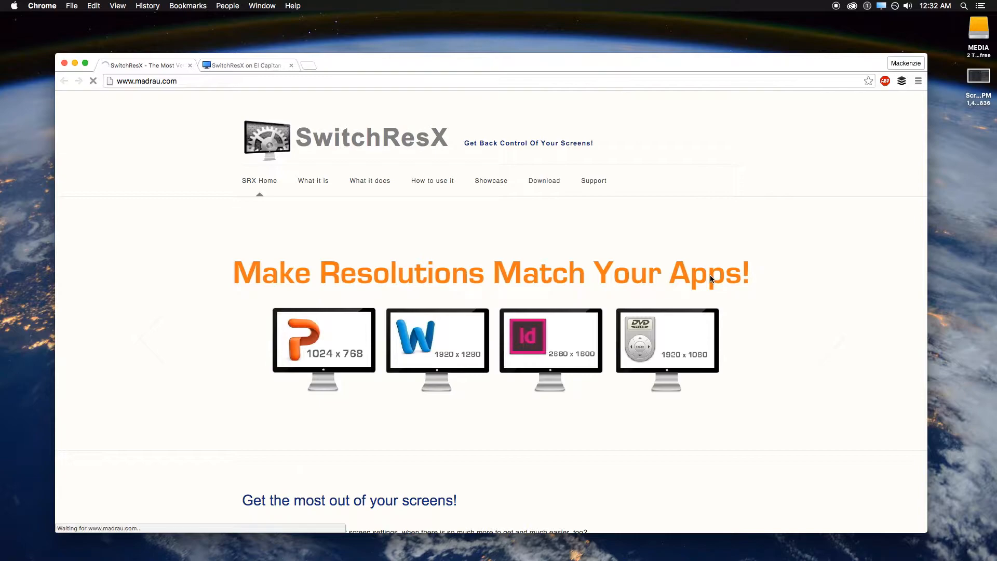
Start downloading SwitchResX4.zip from the SwitchResX download page.
click(544, 181)
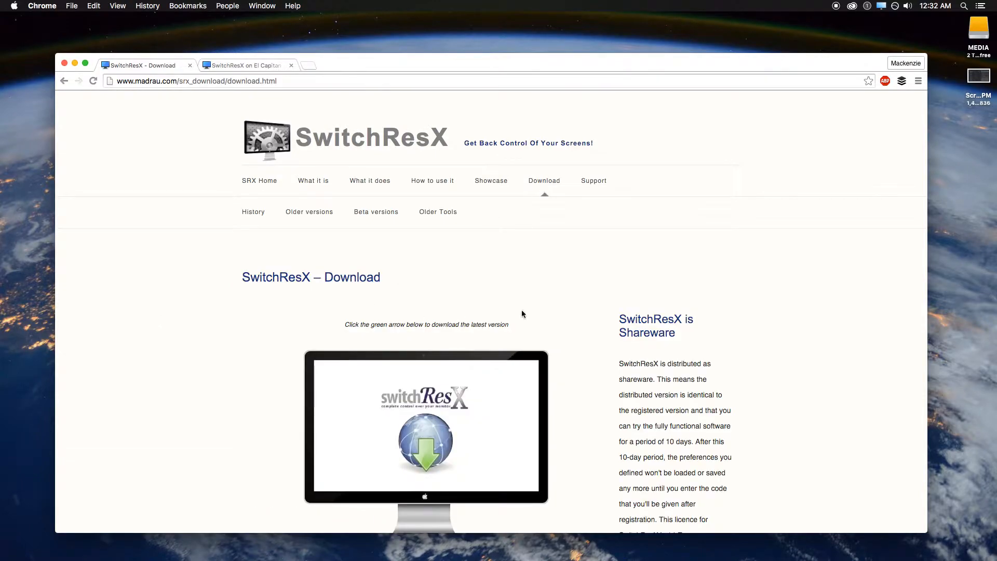
scroll(down, 3)
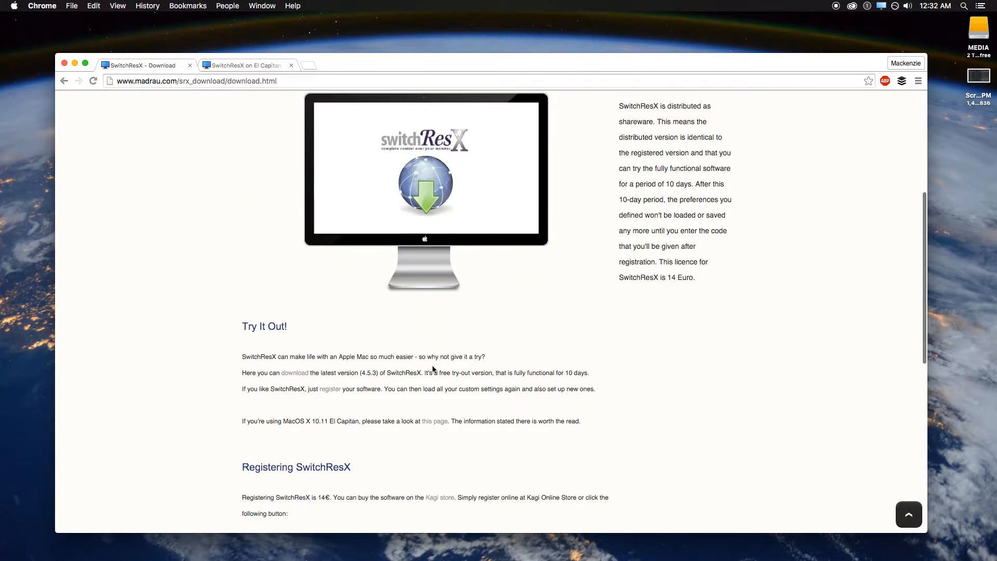
click(294, 372)
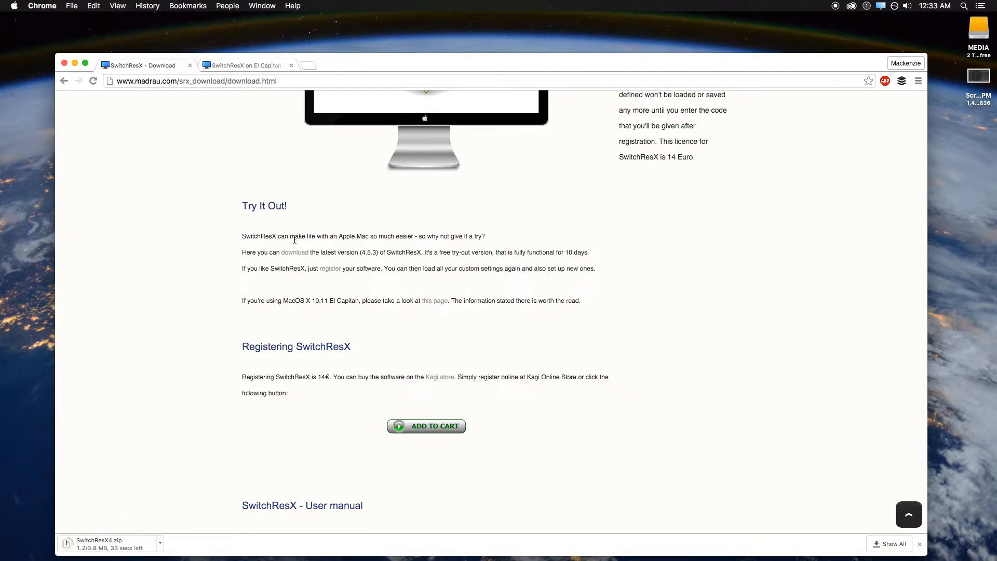
Check the installed OS X version in About This Mac and dismiss it.
click(14, 5)
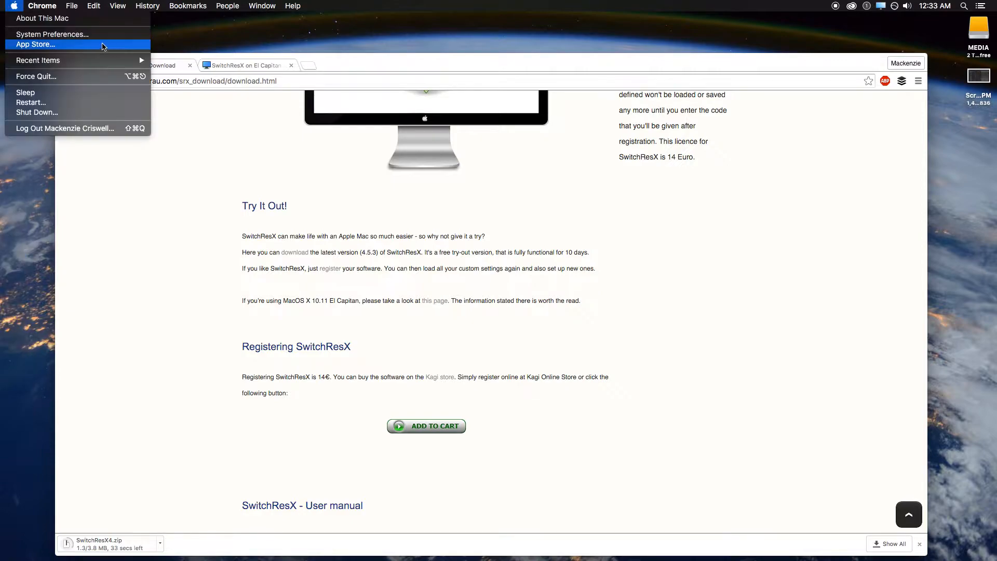
click(39, 18)
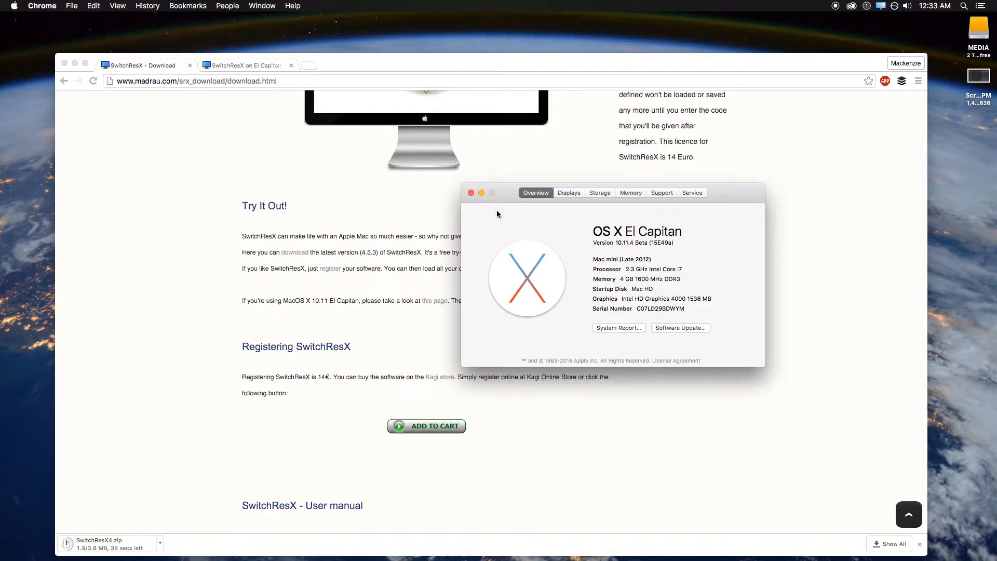
click(471, 193)
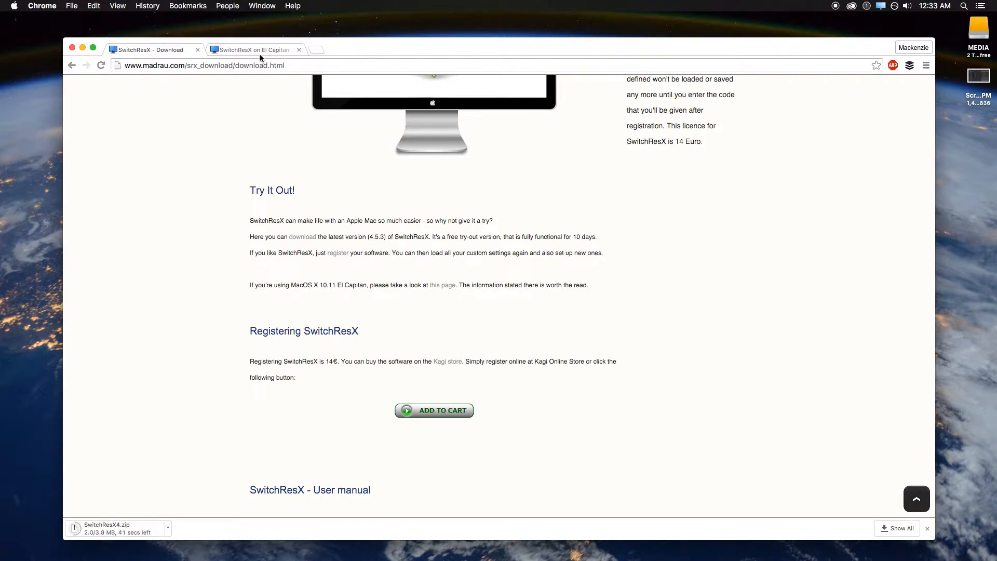
Show the El Capitan csrutil disable instructions and browse the Applications stack.
click(257, 50)
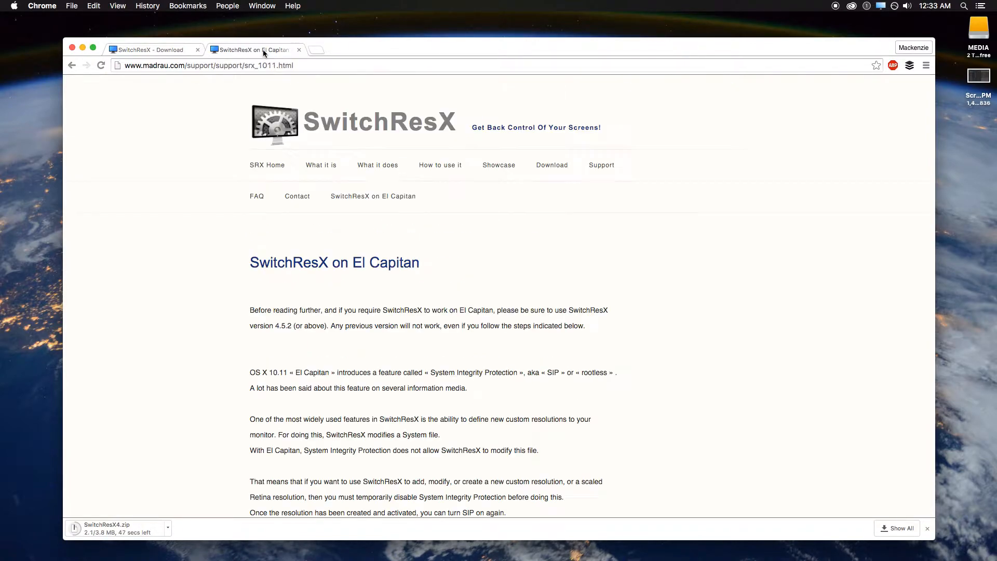
scroll(down, 3)
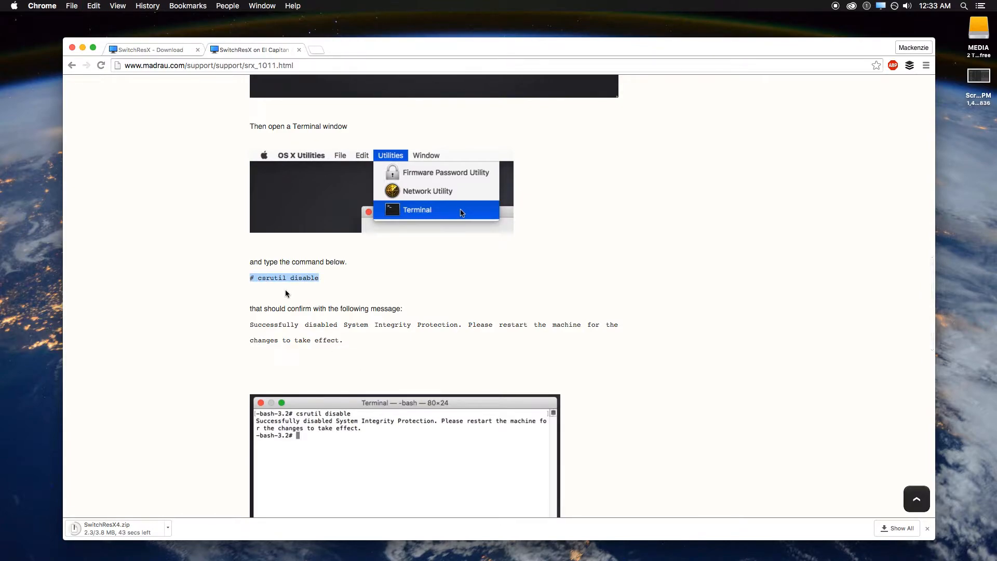
scroll(down, 3)
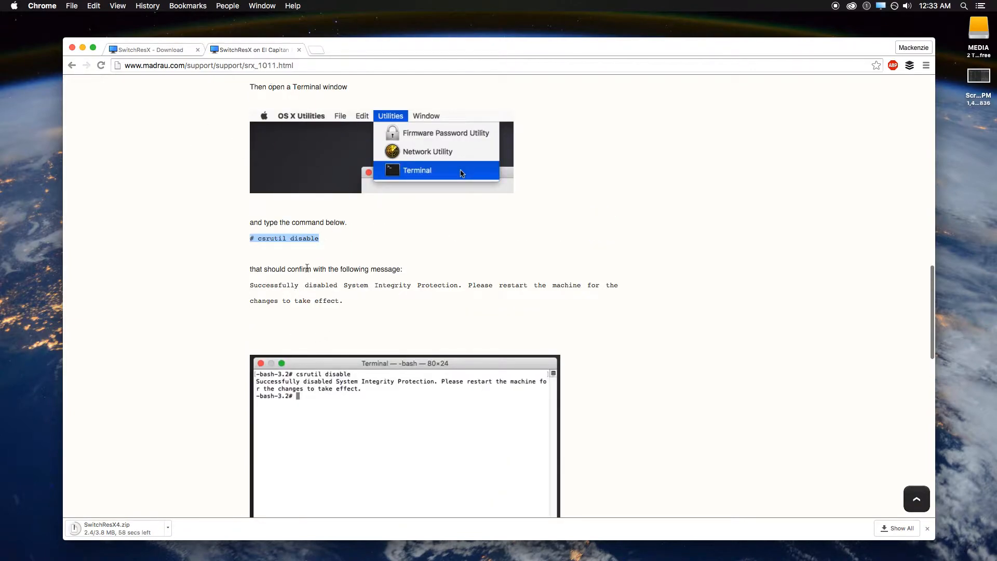
mouse_move(757, 255)
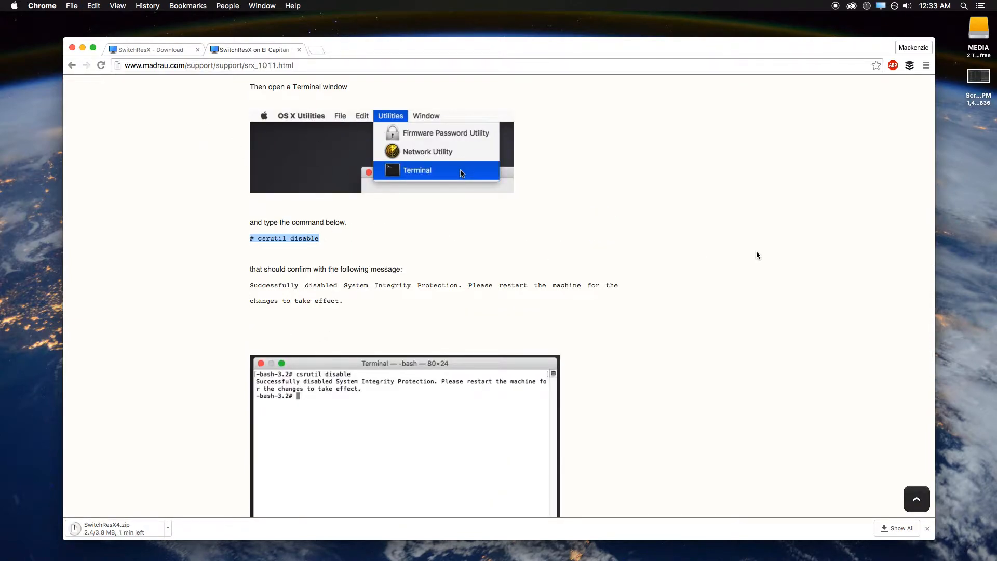
mouse_move(19, 362)
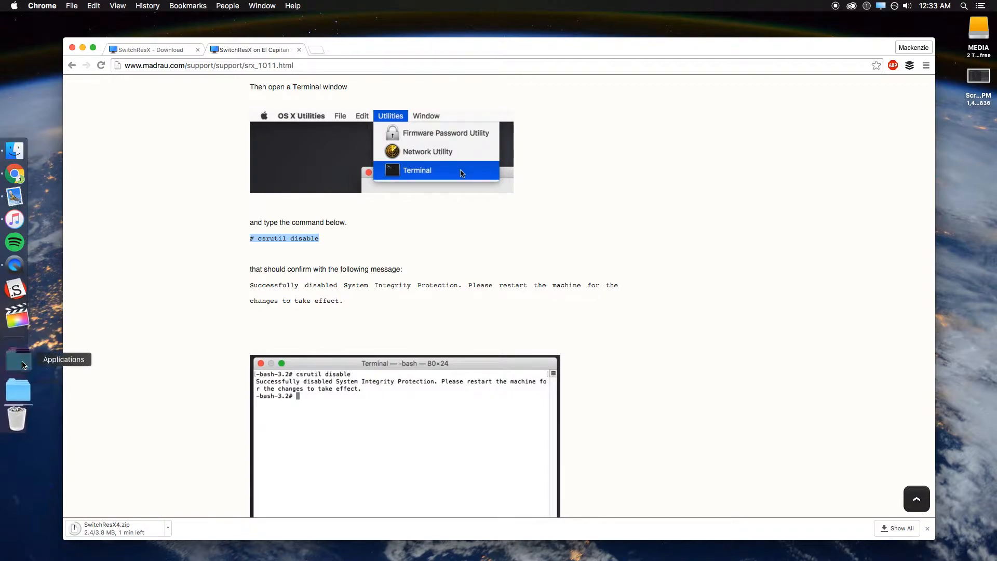
click(18, 358)
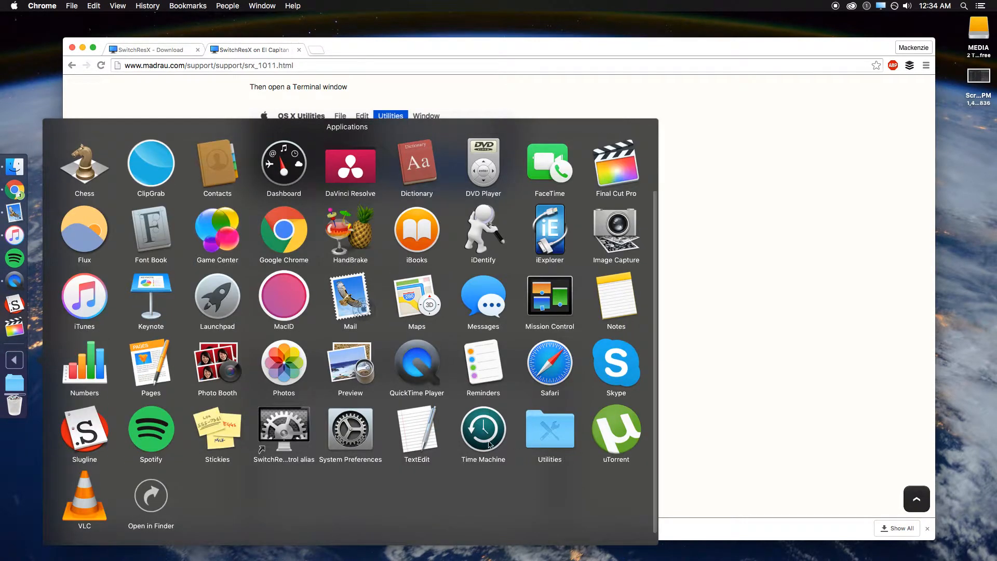
mouse_move(532, 456)
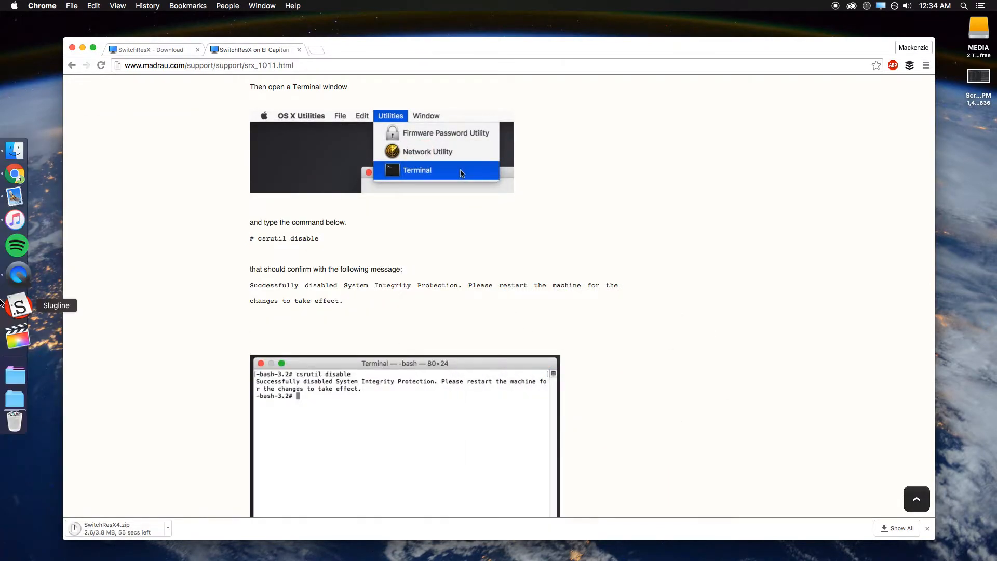
mouse_move(18, 361)
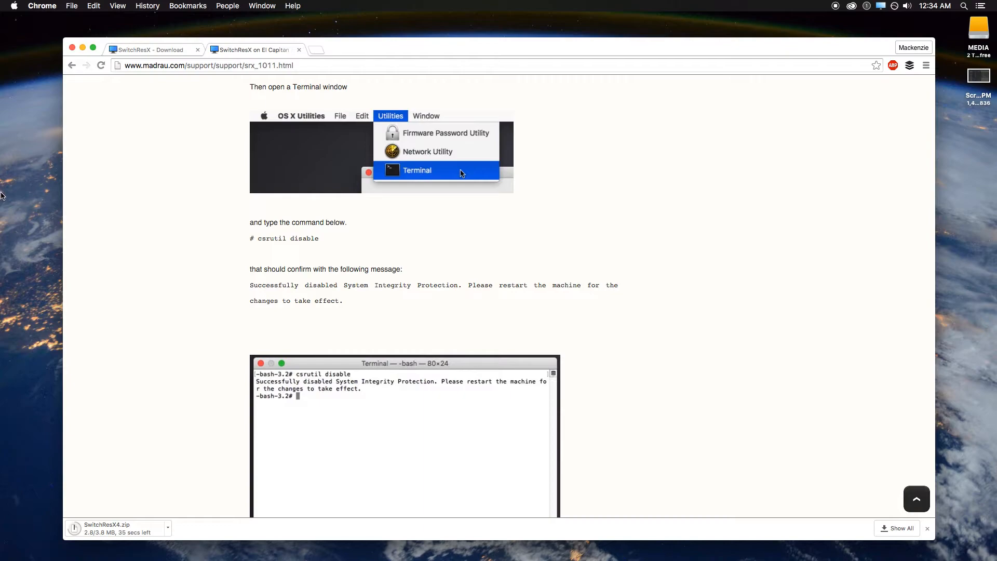
Navigate Finder to Applications > Utilities so Terminal is listed.
click(14, 181)
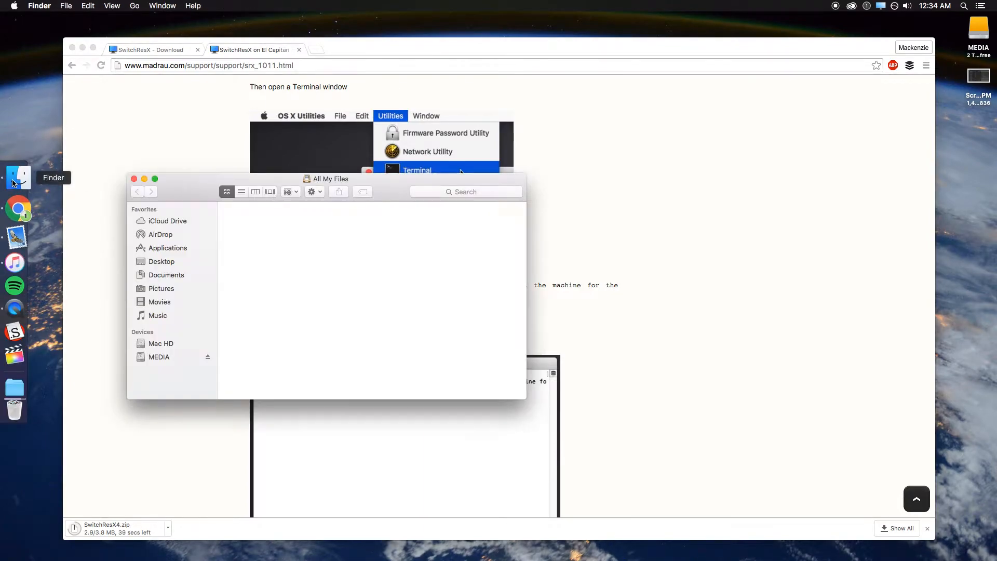
click(166, 248)
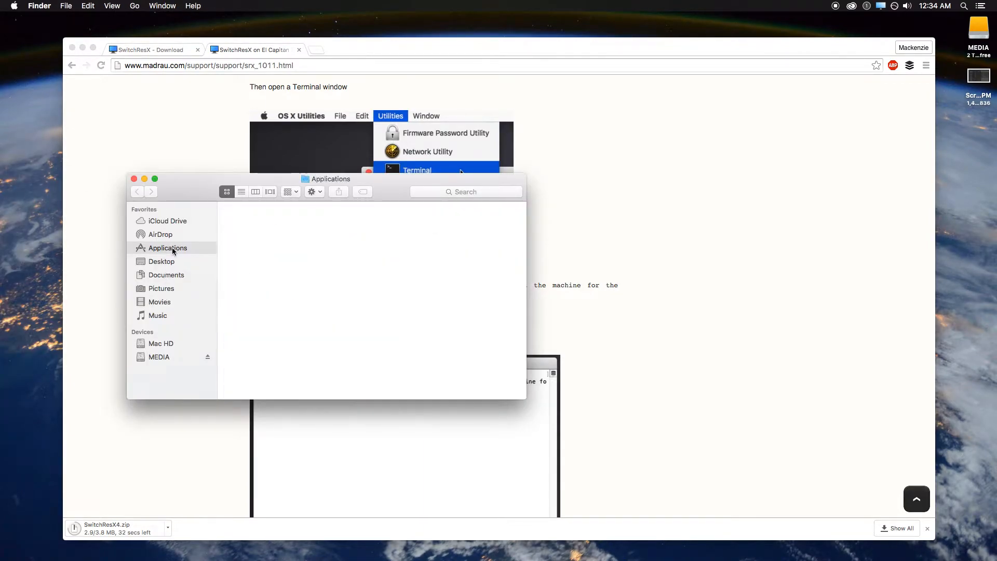
click(167, 248)
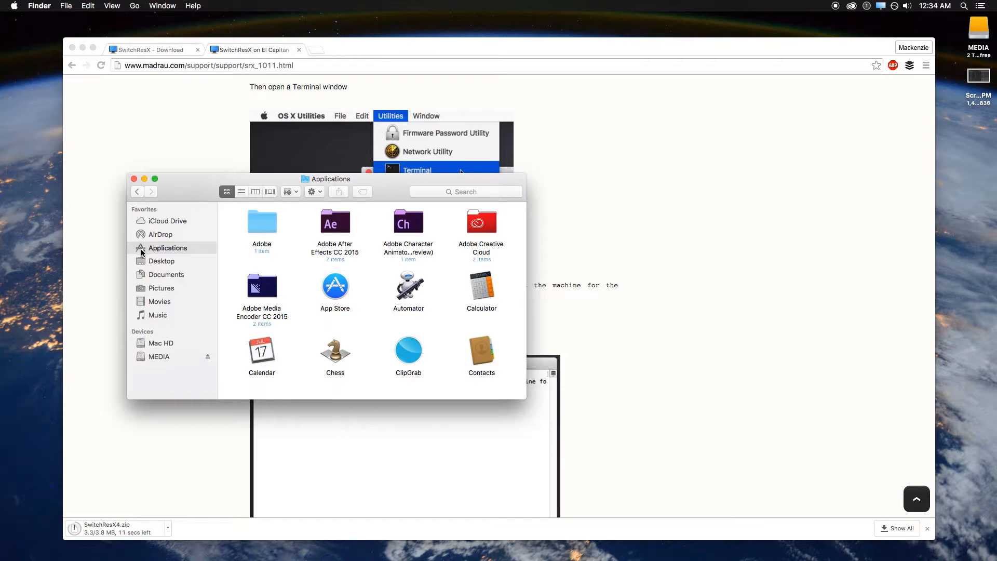
click(160, 343)
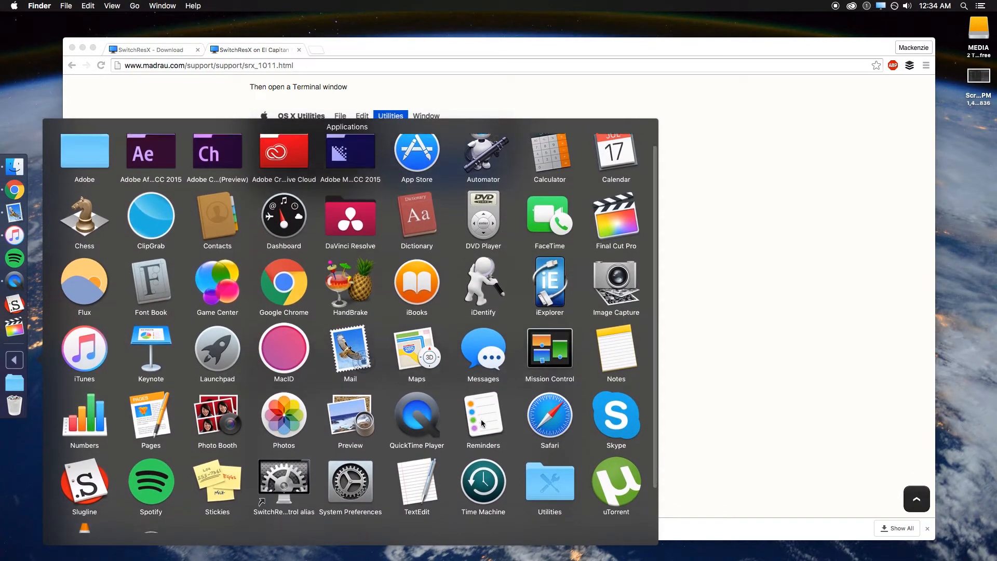
scroll(down, 3)
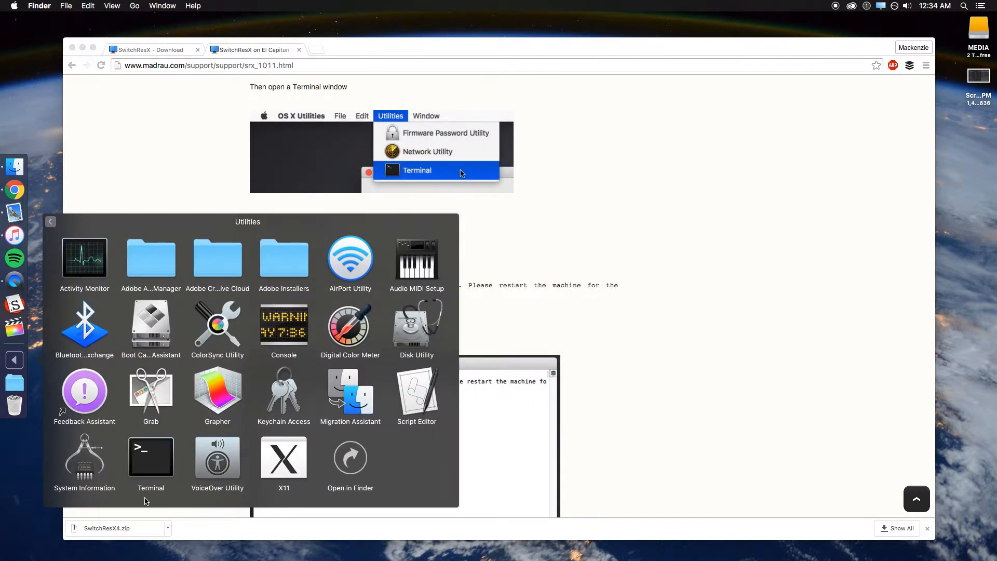
Enter csrutil disable and its success message in Terminal, then minimize Terminal.
click(151, 457)
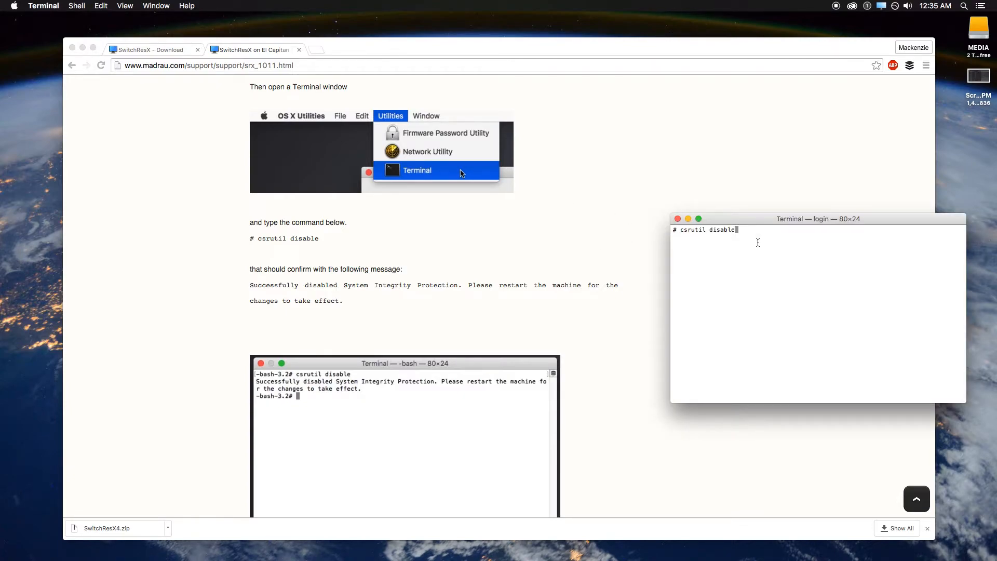
mouse_move(710, 242)
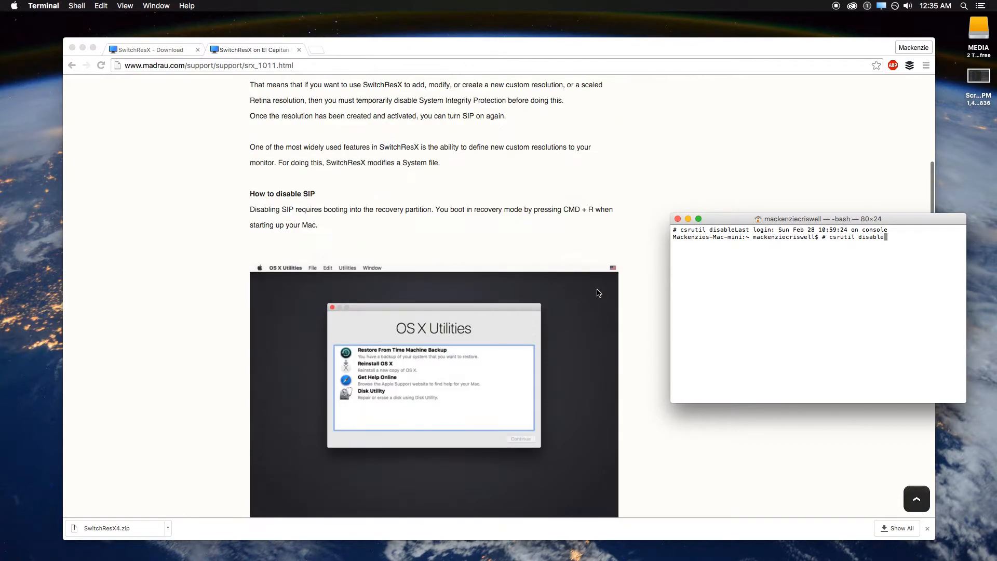
scroll(down, 3)
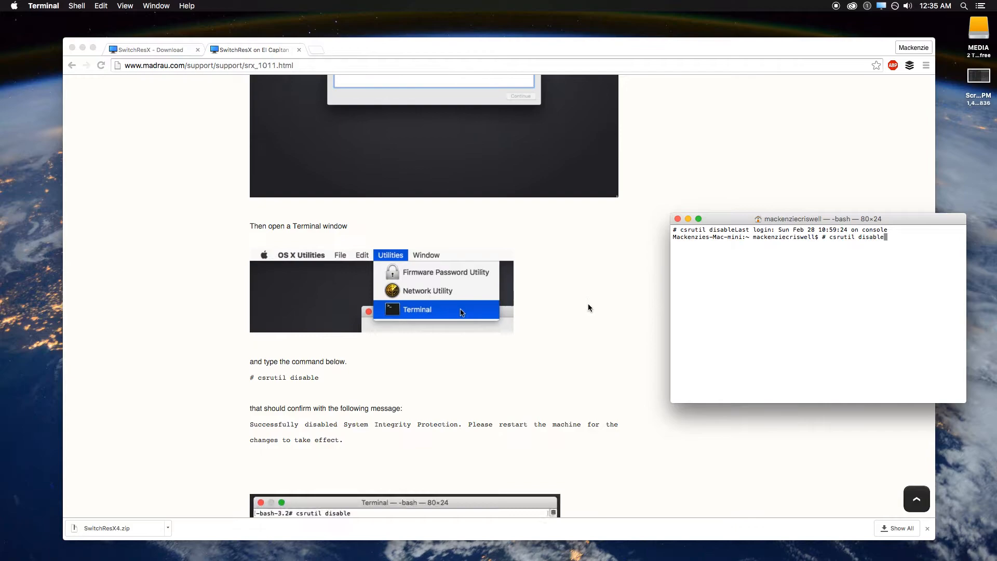
scroll(down, 3)
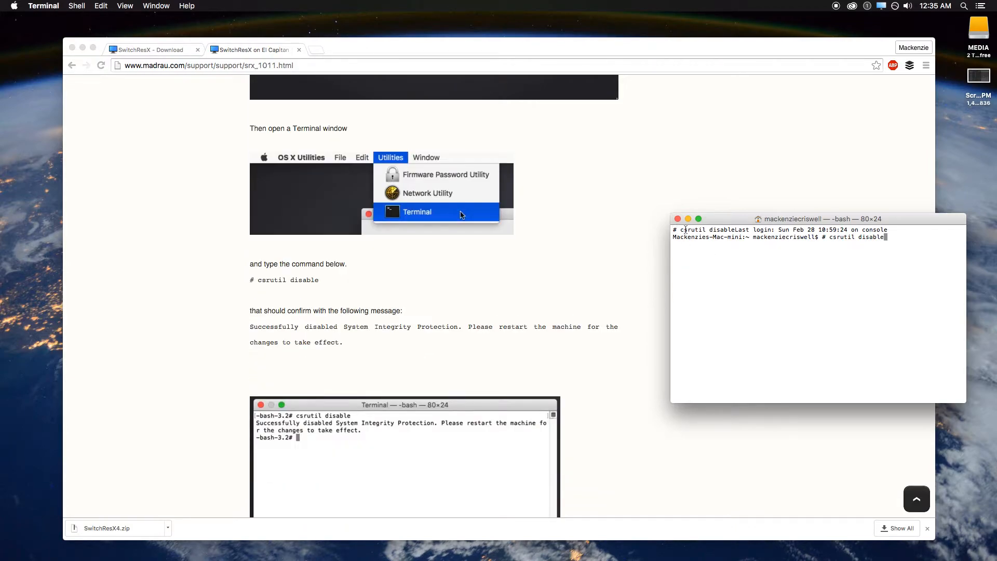
mouse_move(522, 264)
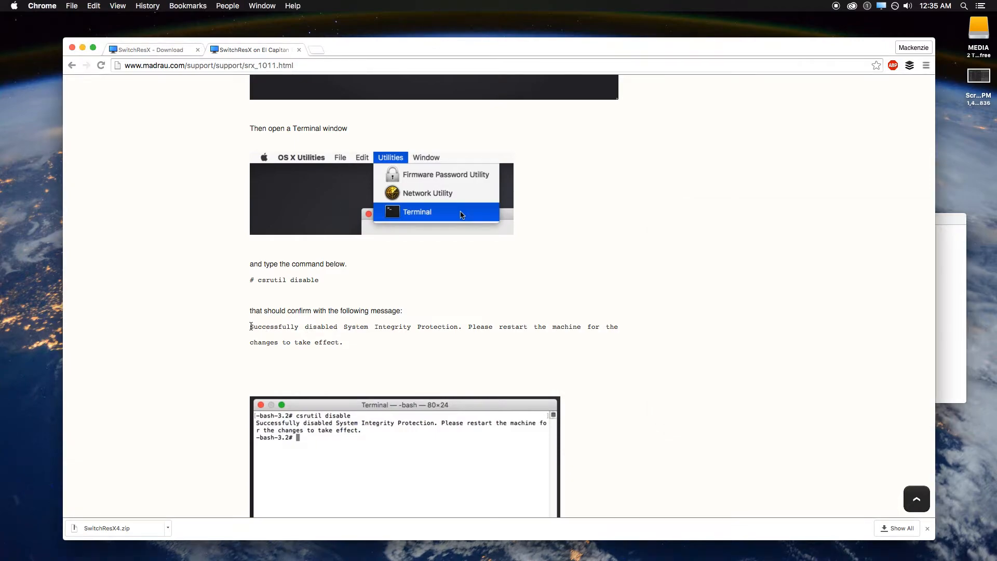
drag(249, 326, 343, 342)
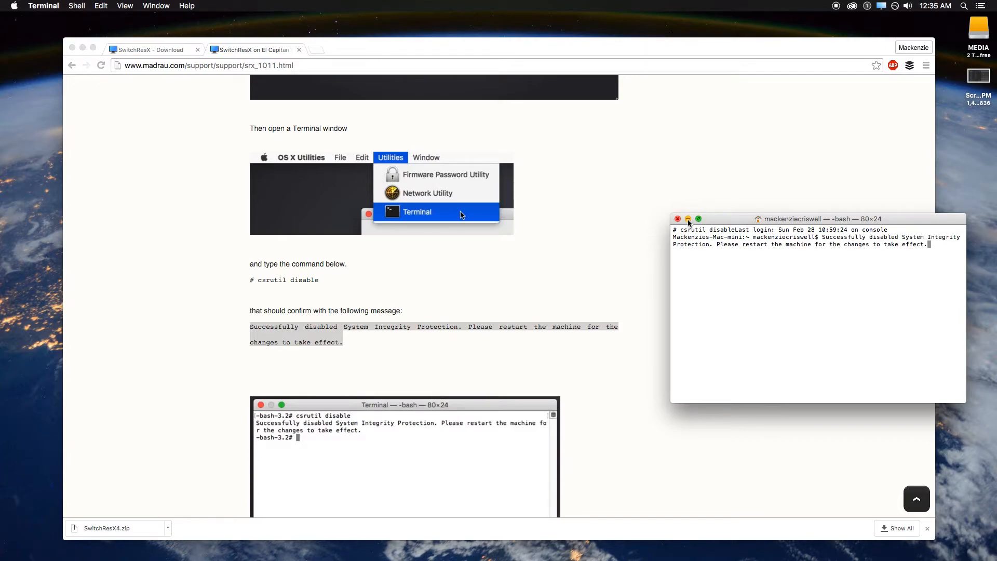
click(687, 219)
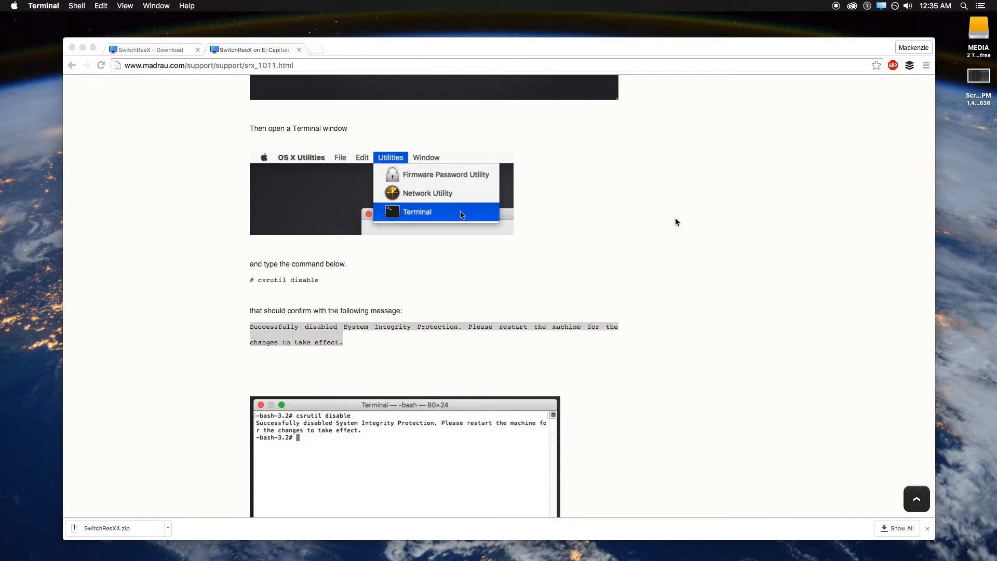
mouse_move(557, 319)
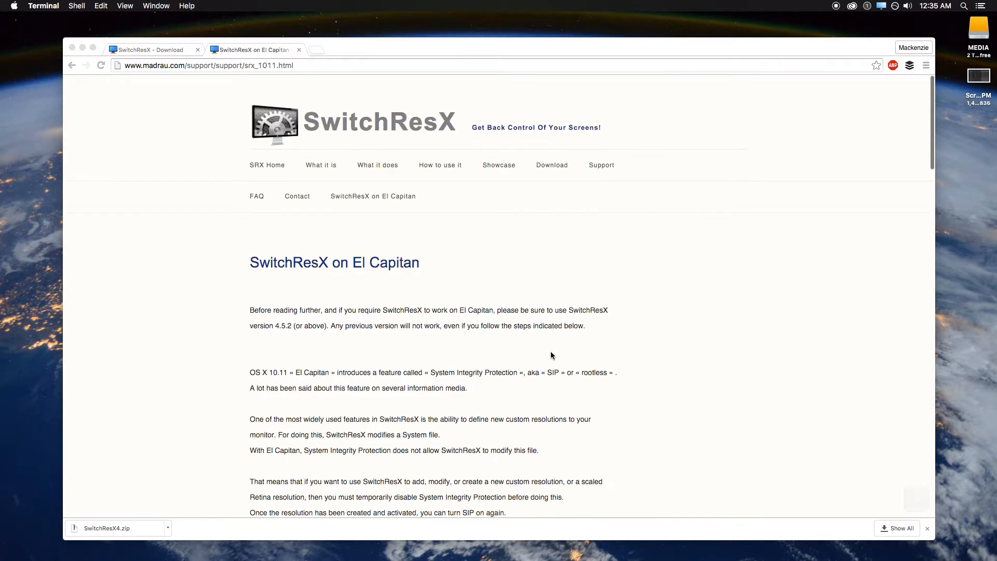
scroll(down, 3)
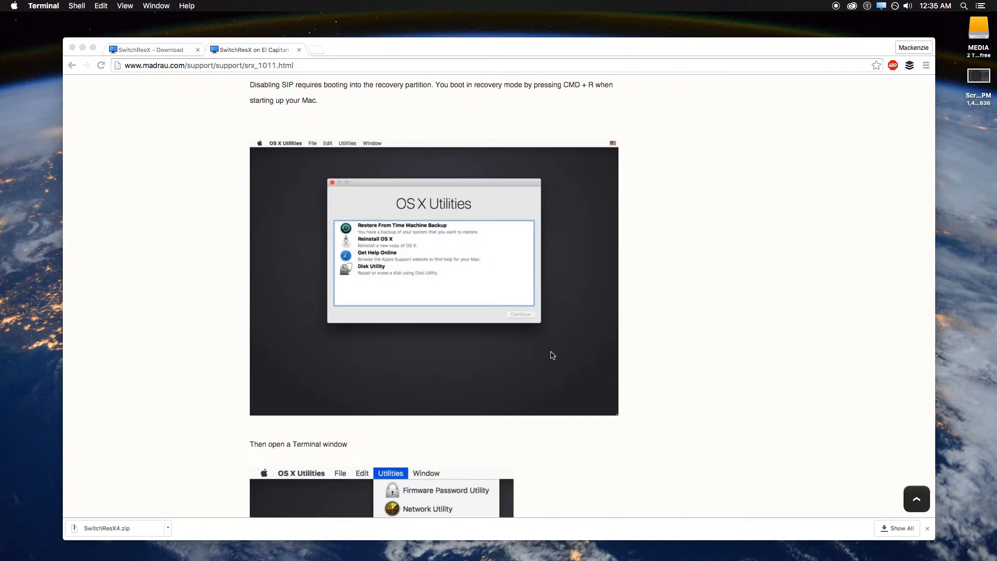
mouse_move(417, 125)
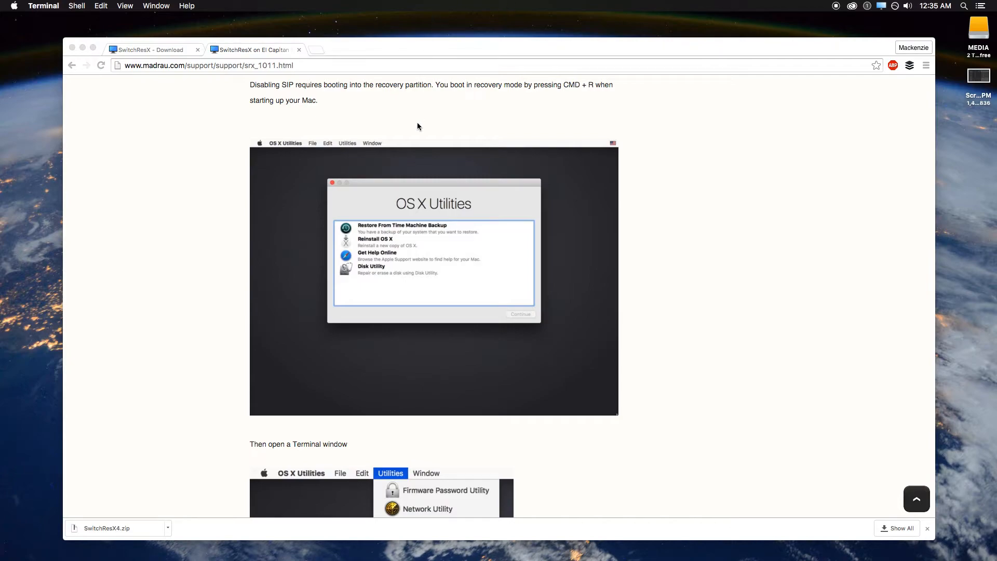
scroll(down, 3)
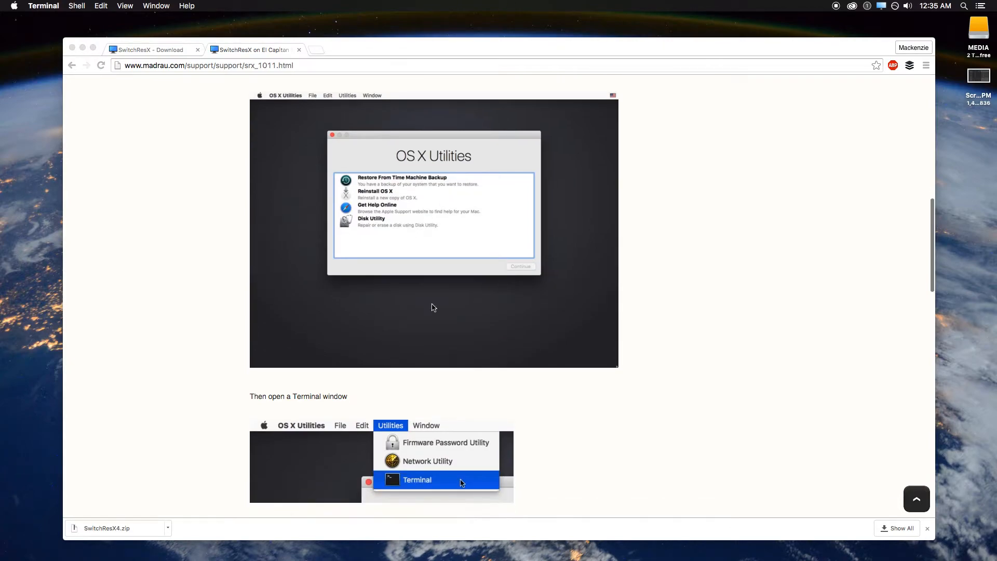
scroll(down, 3)
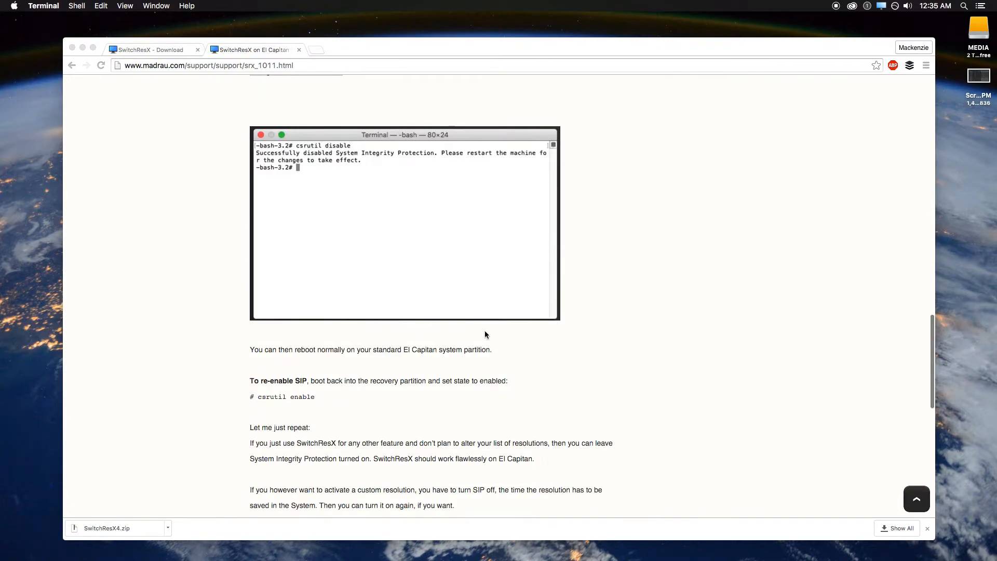
scroll(down, 3)
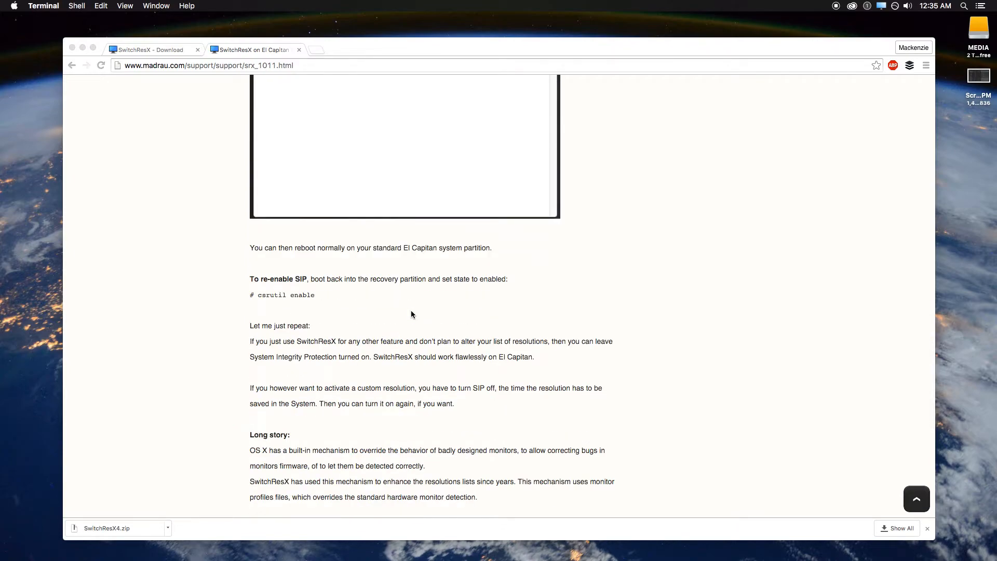
mouse_move(385, 273)
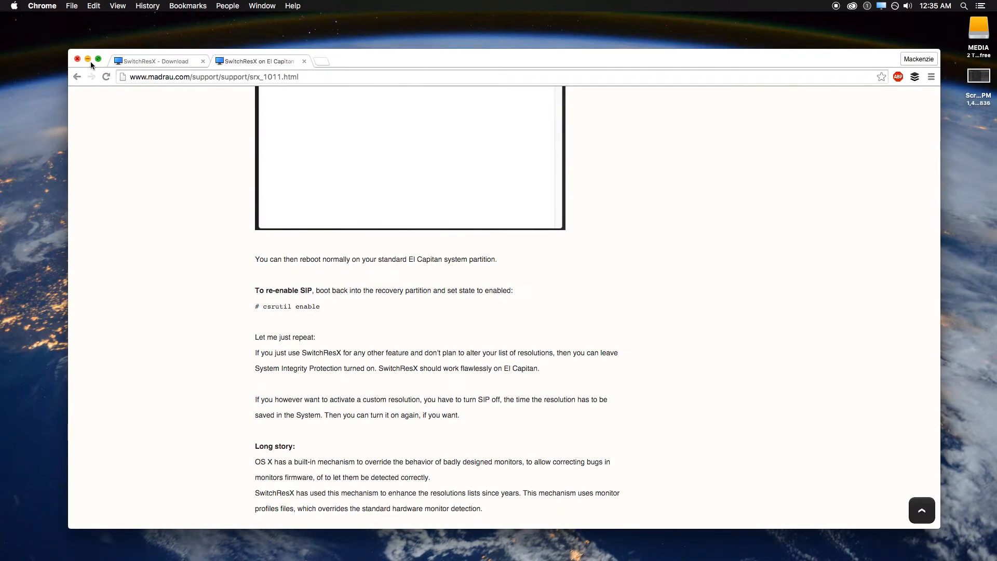
Open SwitchResX.prefPane from Downloads so System Preferences prompts about replacing the older version.
click(78, 61)
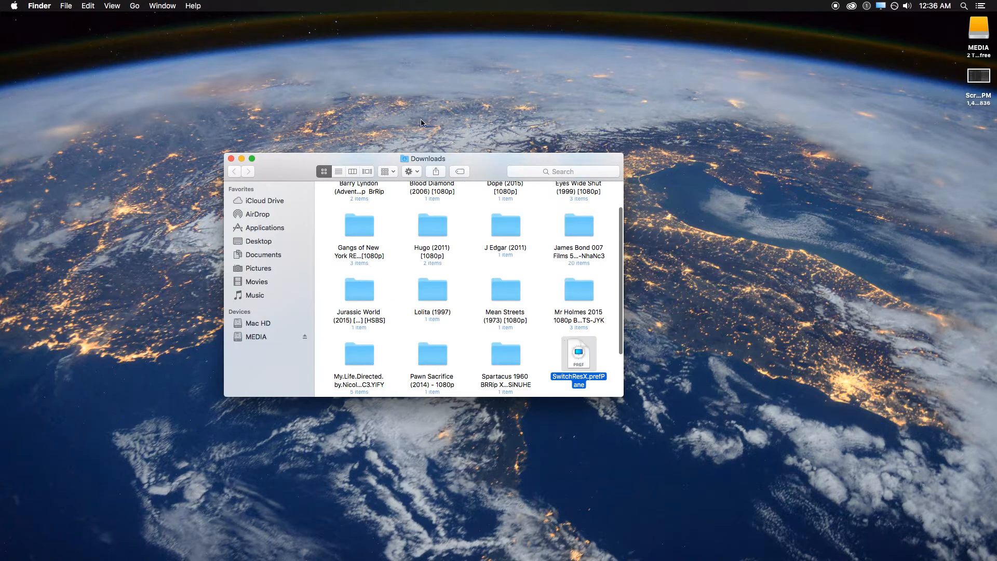
drag(422, 159, 428, 108)
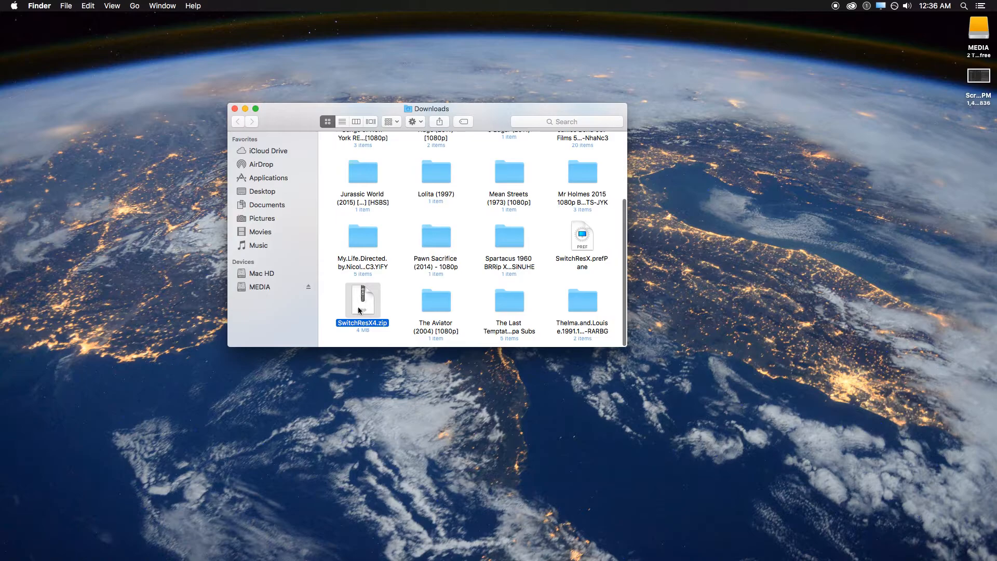
click(582, 236)
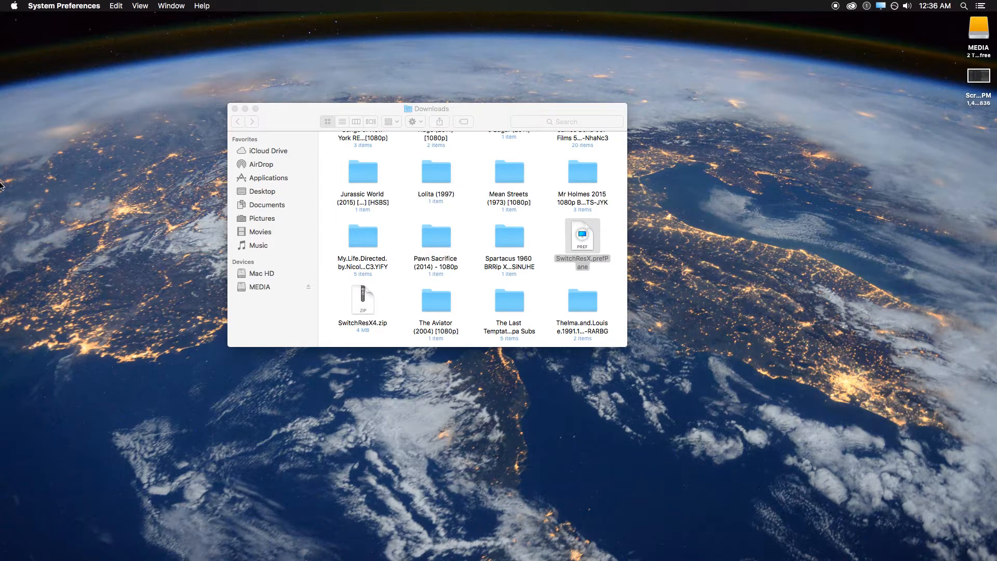
mouse_move(19, 328)
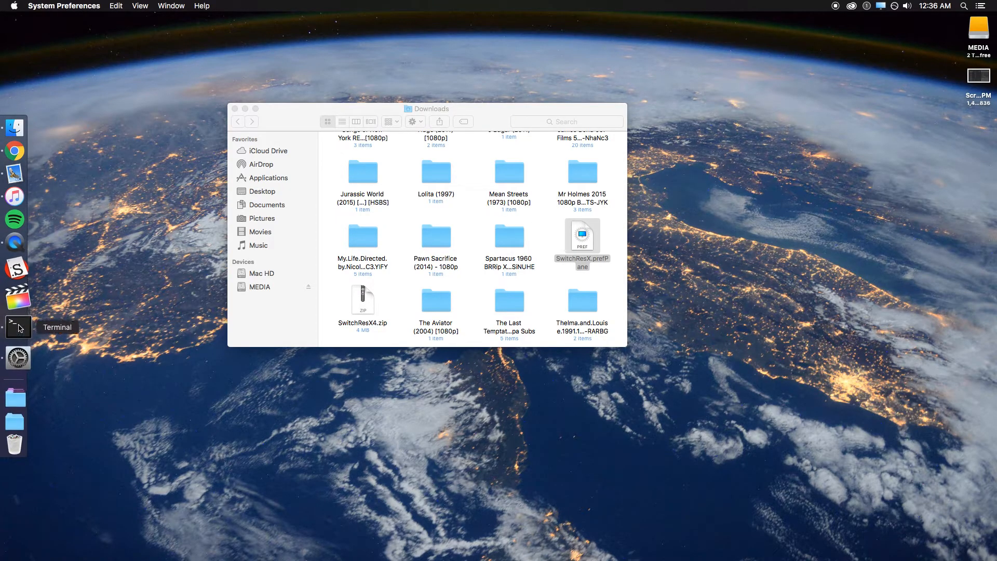
click(17, 339)
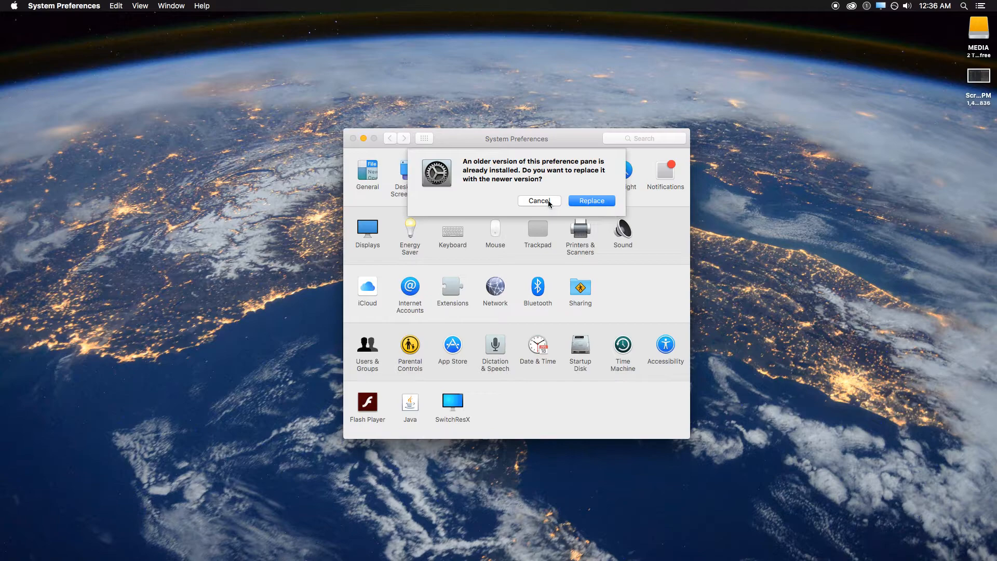
Cancel the replacement and open the installed SwitchResX pane, version 4.5.2.
click(538, 201)
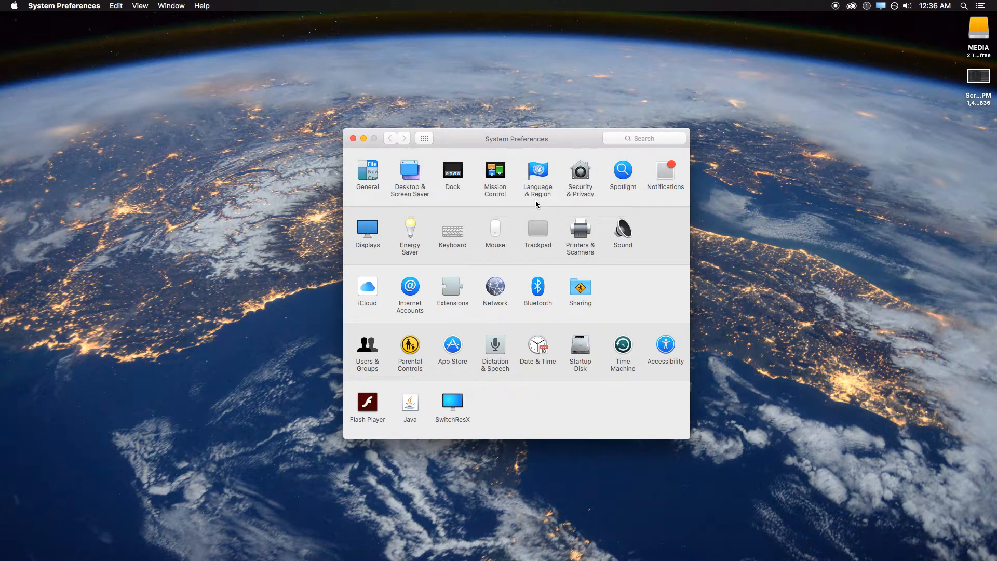
mouse_move(568, 146)
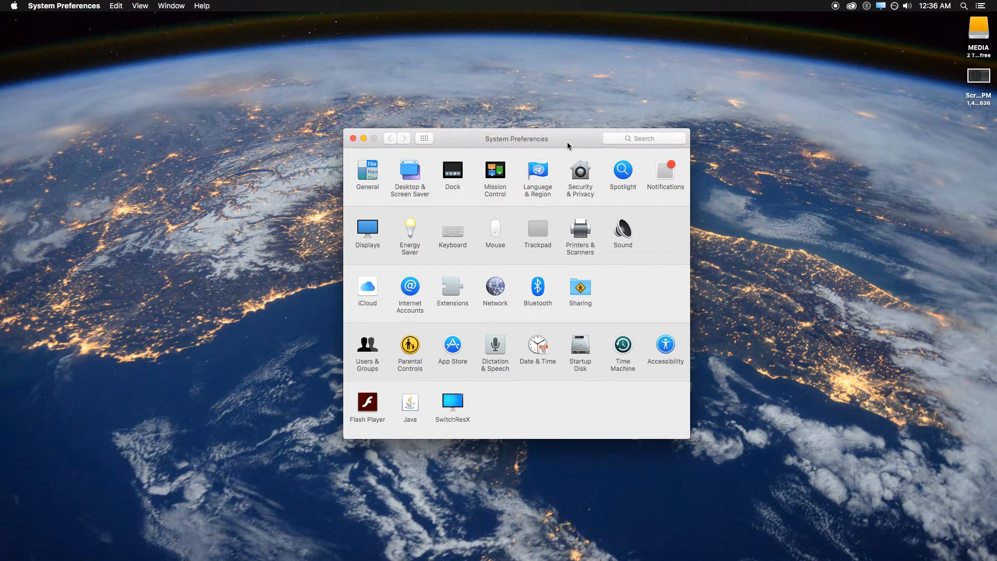
mouse_move(467, 396)
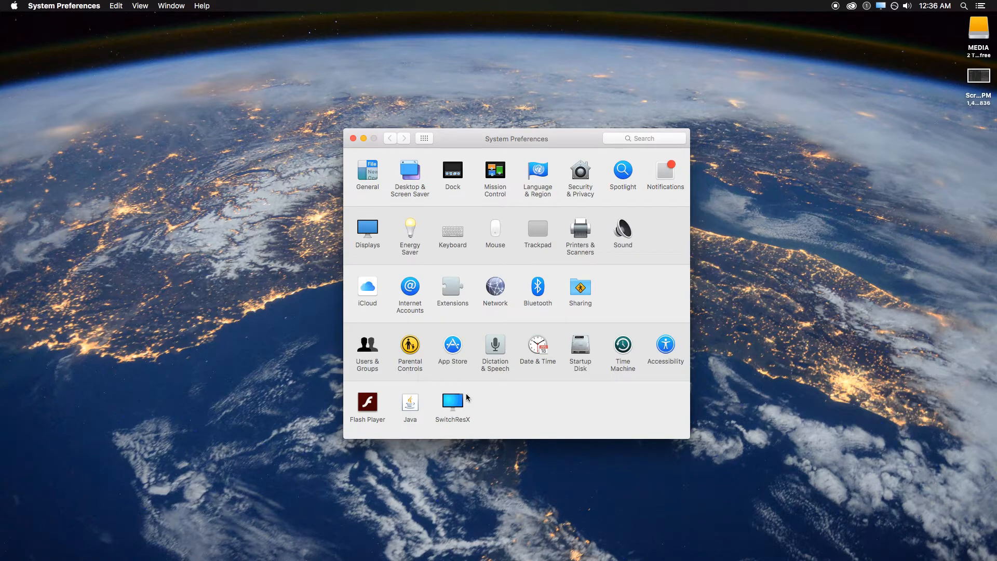
mouse_move(447, 402)
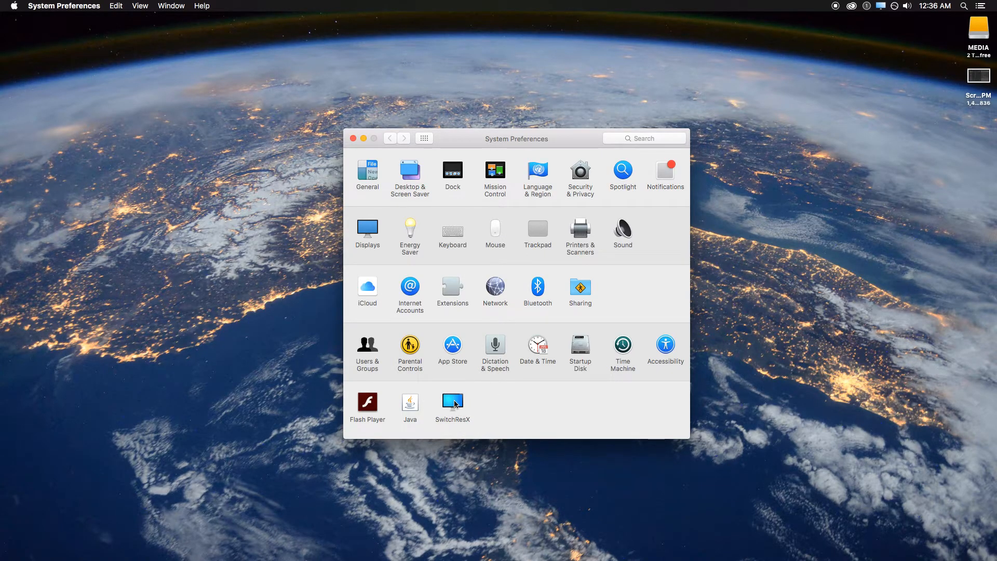
click(452, 401)
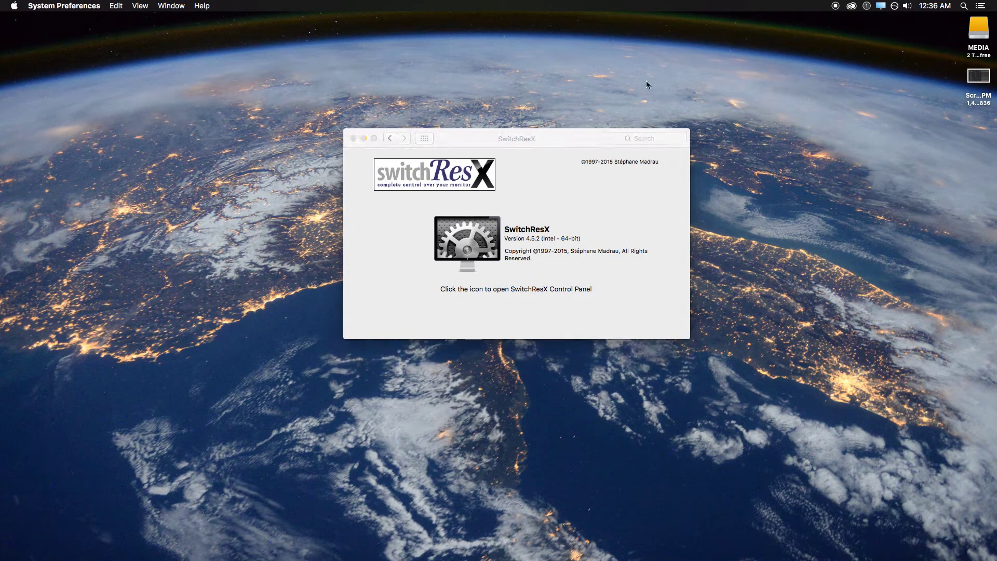
Launch SwitchResX Preferences and activate the menu extra in Menus settings.
click(466, 243)
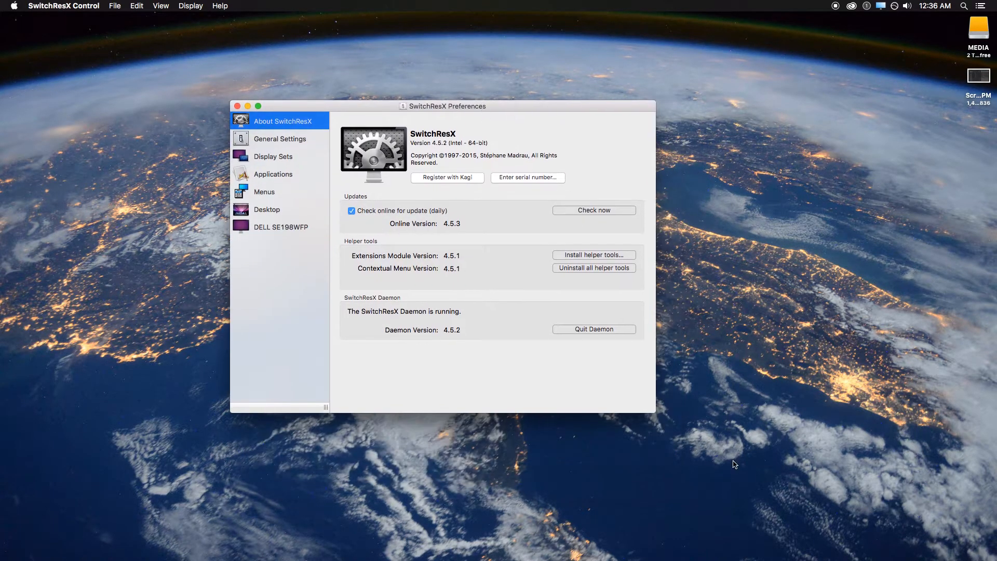
drag(655, 413, 938, 507)
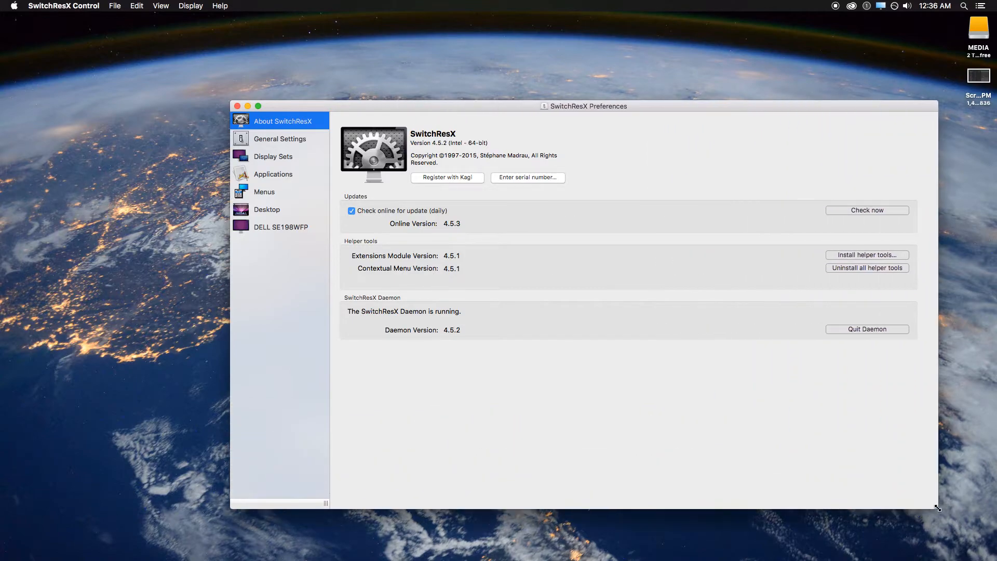
mouse_move(291, 136)
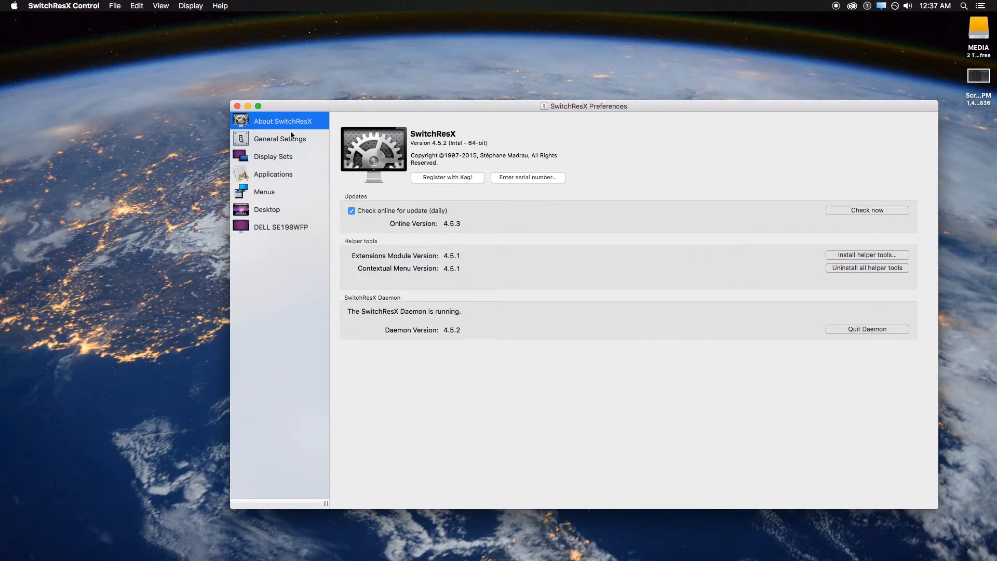
mouse_move(277, 129)
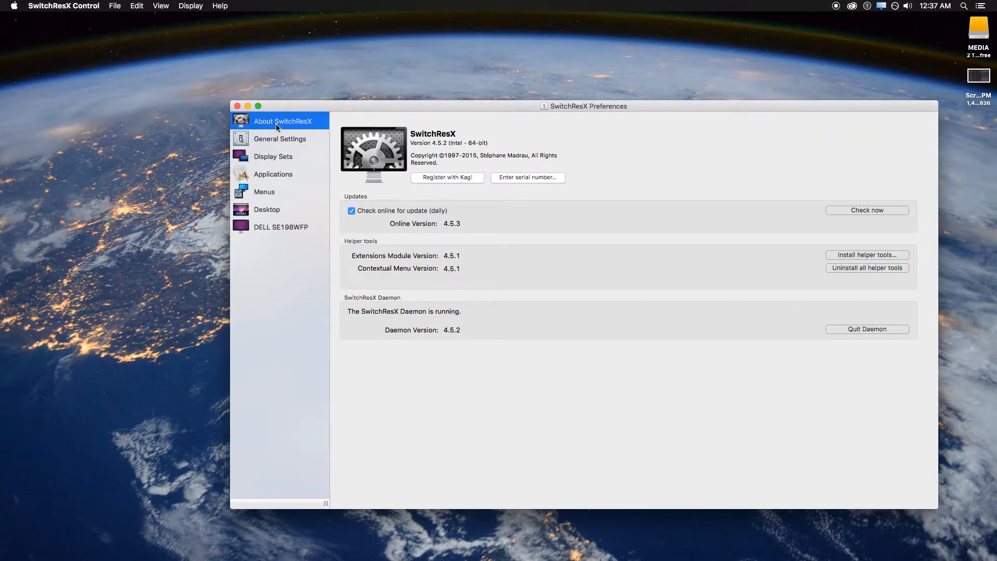
click(264, 192)
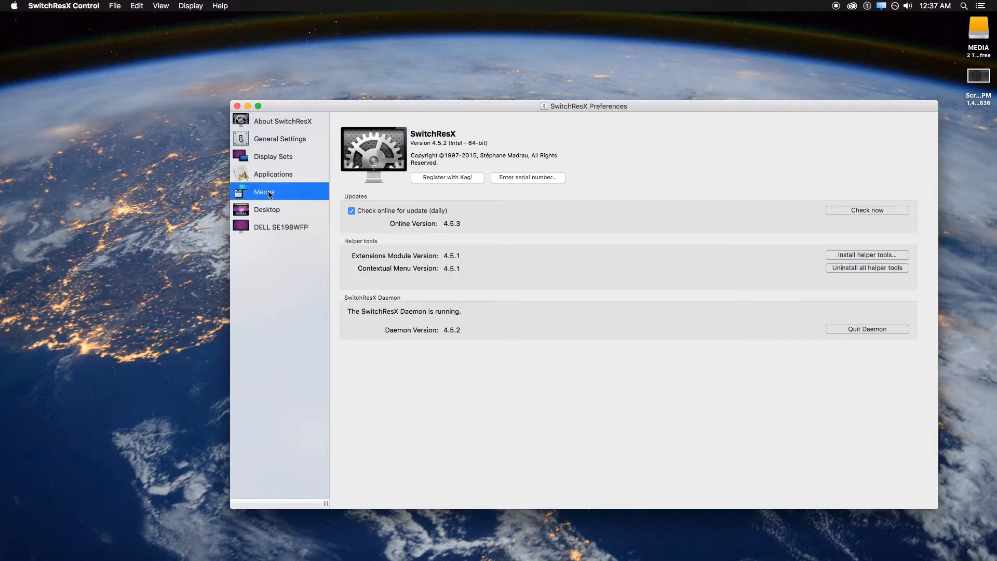
click(264, 191)
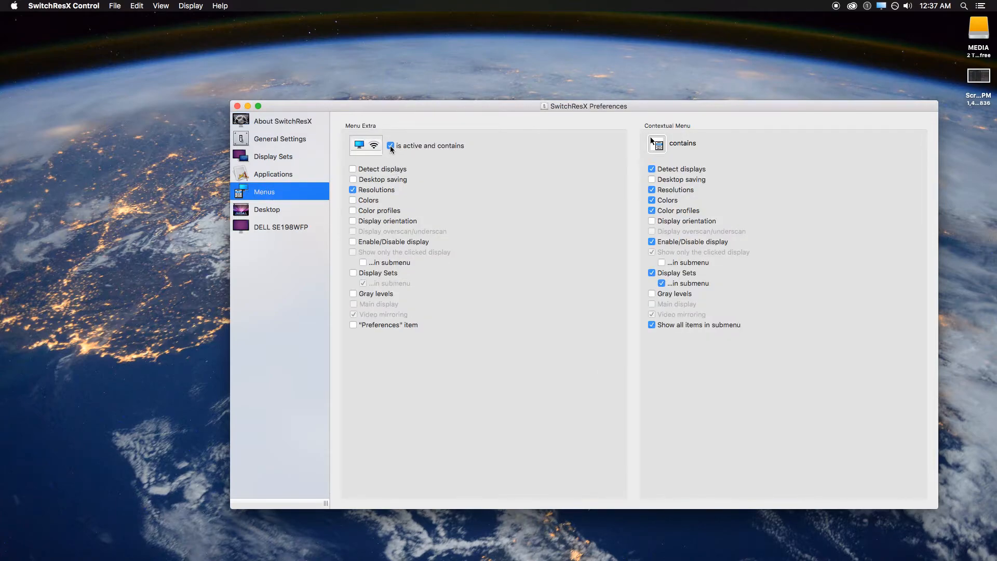
click(390, 146)
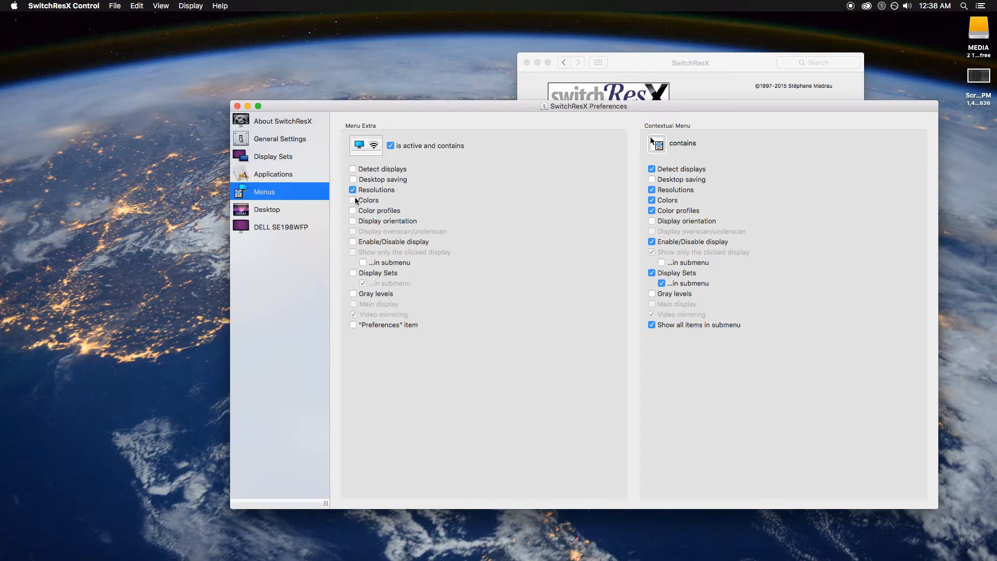
Try Colors and Orientation entries, leaving only Resolutions in the menu extra.
click(352, 210)
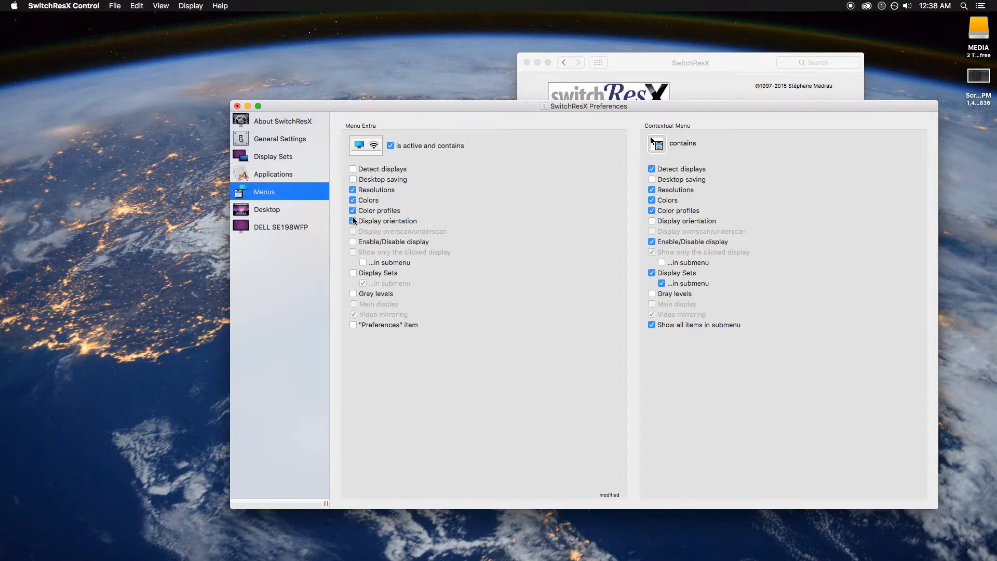
click(353, 221)
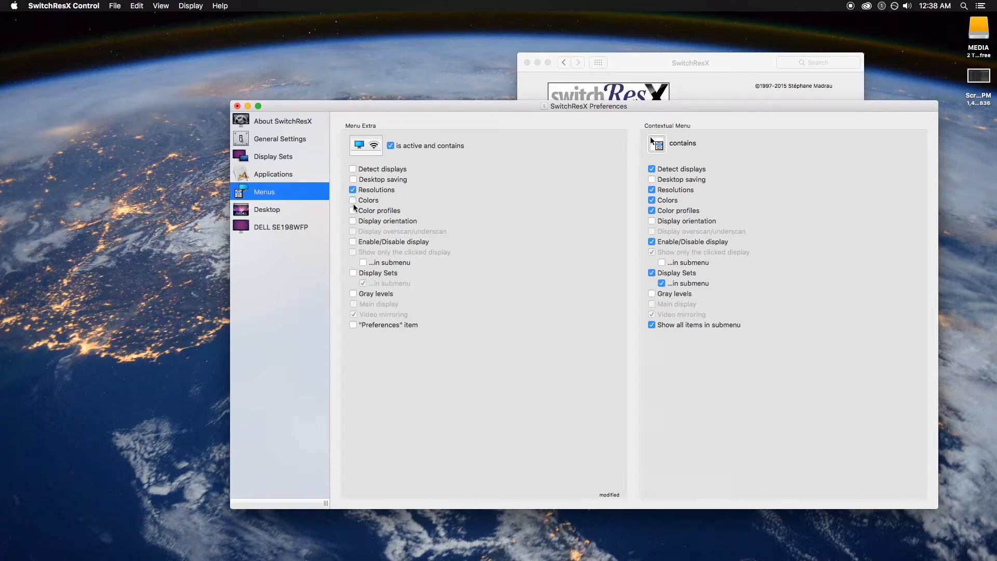
mouse_move(431, 219)
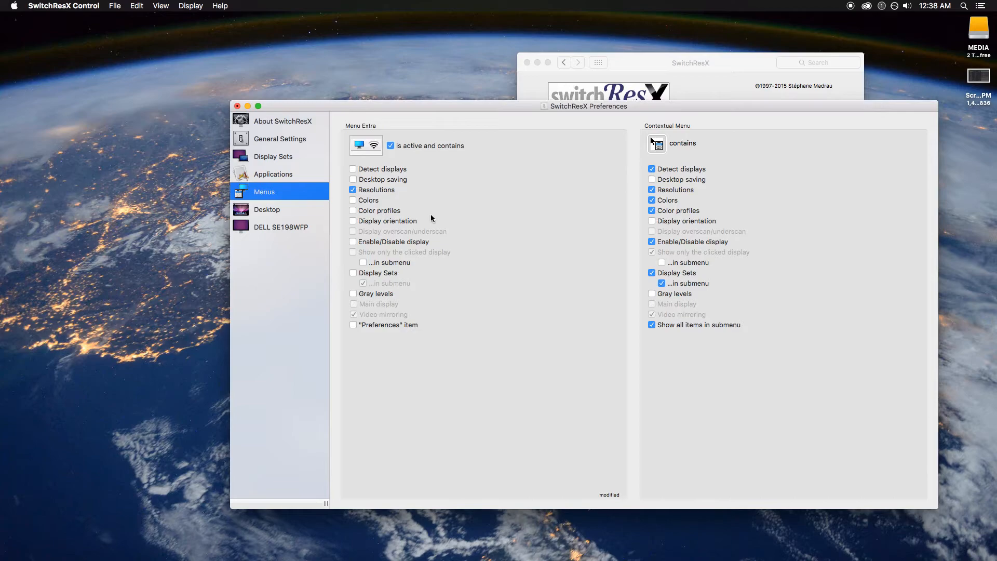
mouse_move(264, 192)
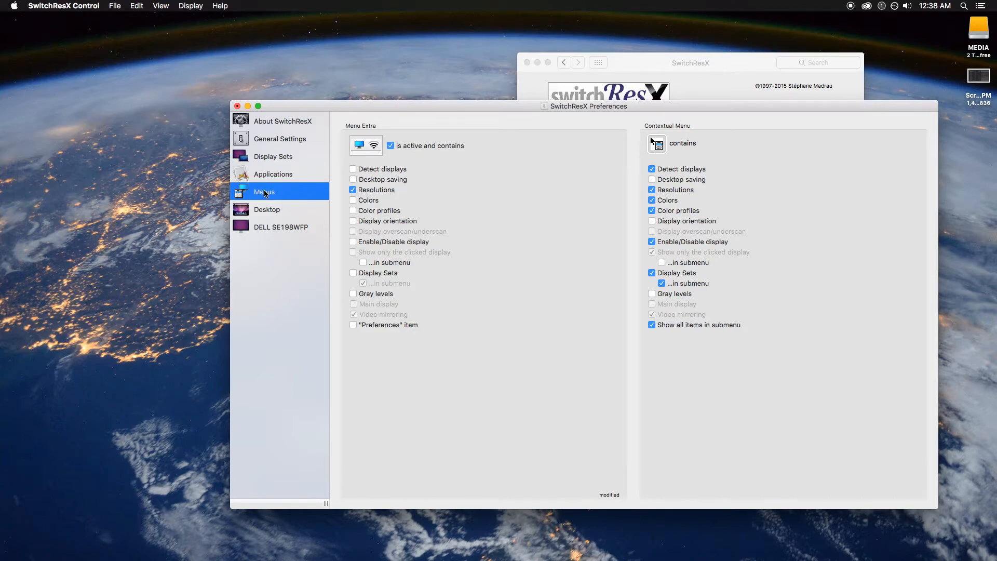
Show the DELL SE198WFP Current Resolutions list with 1920 x 1080 at 60Hz selected.
click(280, 226)
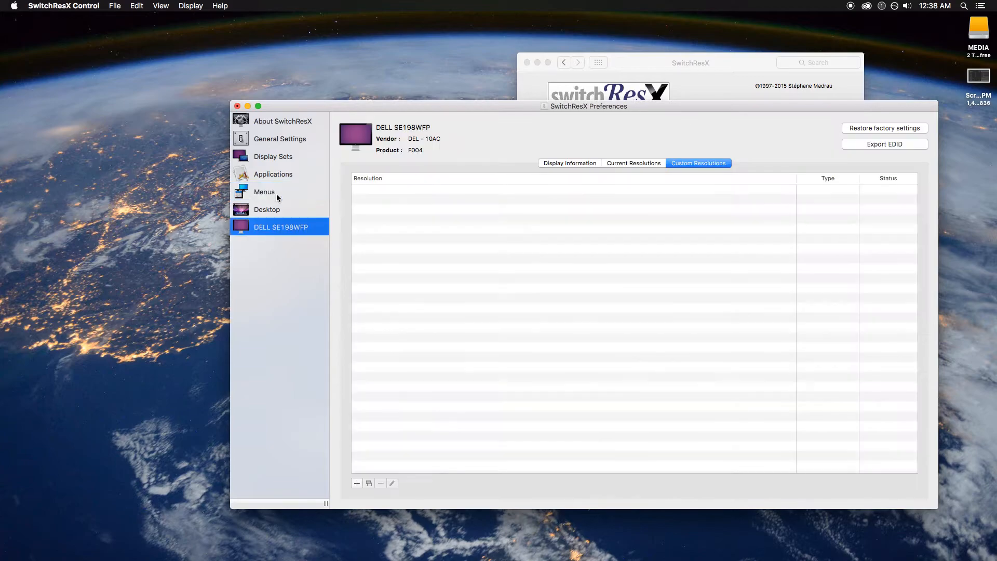
mouse_move(373, 168)
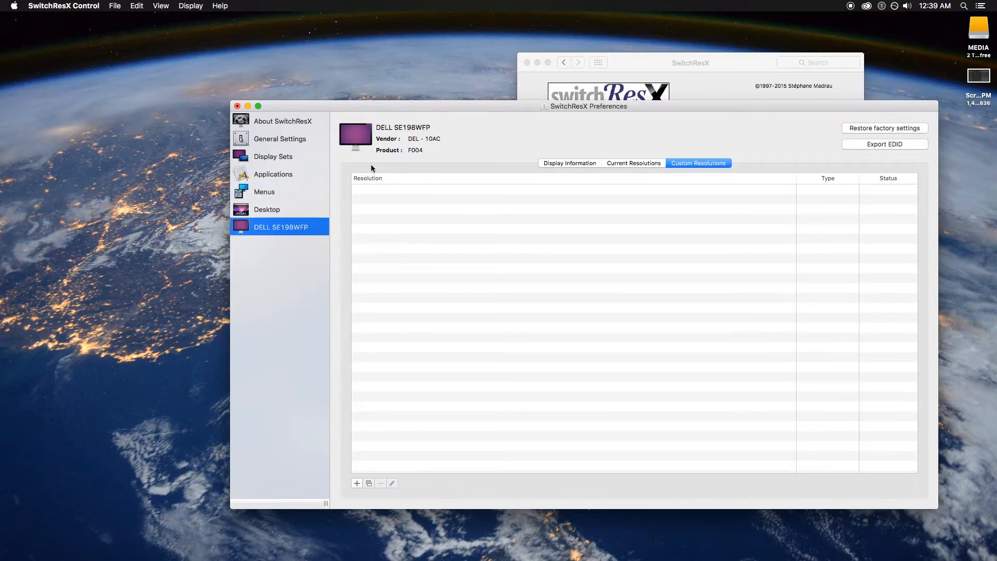
mouse_move(257, 234)
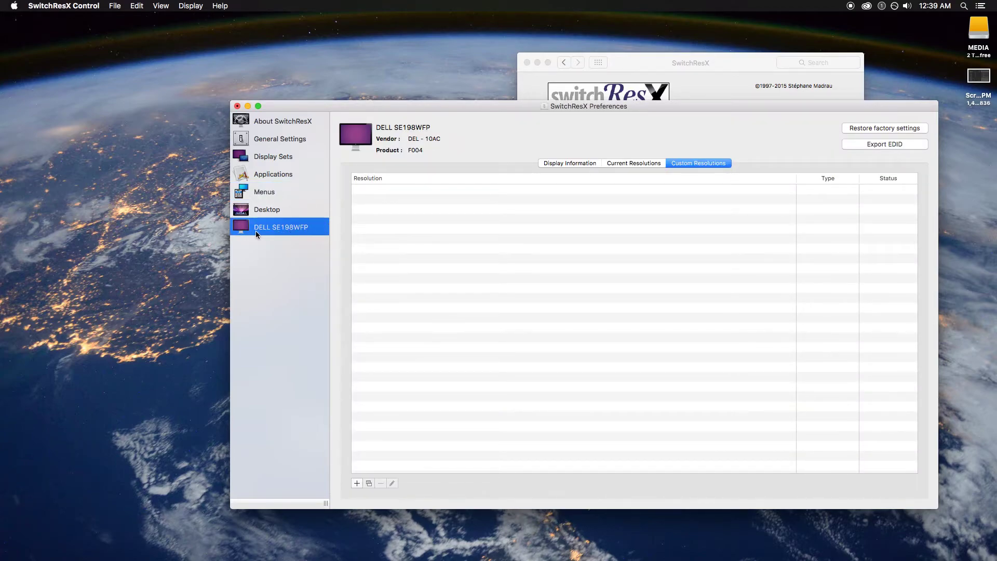
click(569, 163)
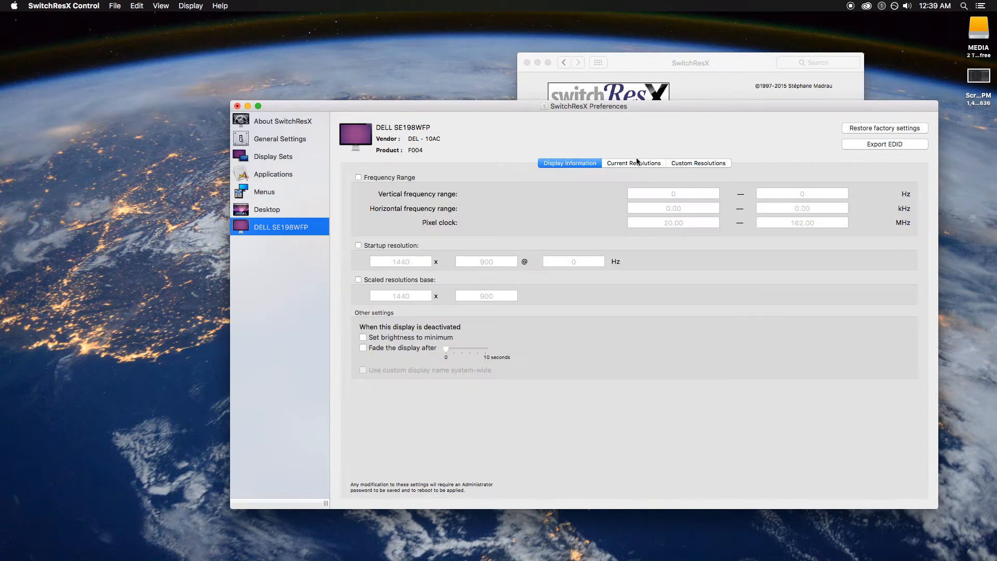
click(634, 162)
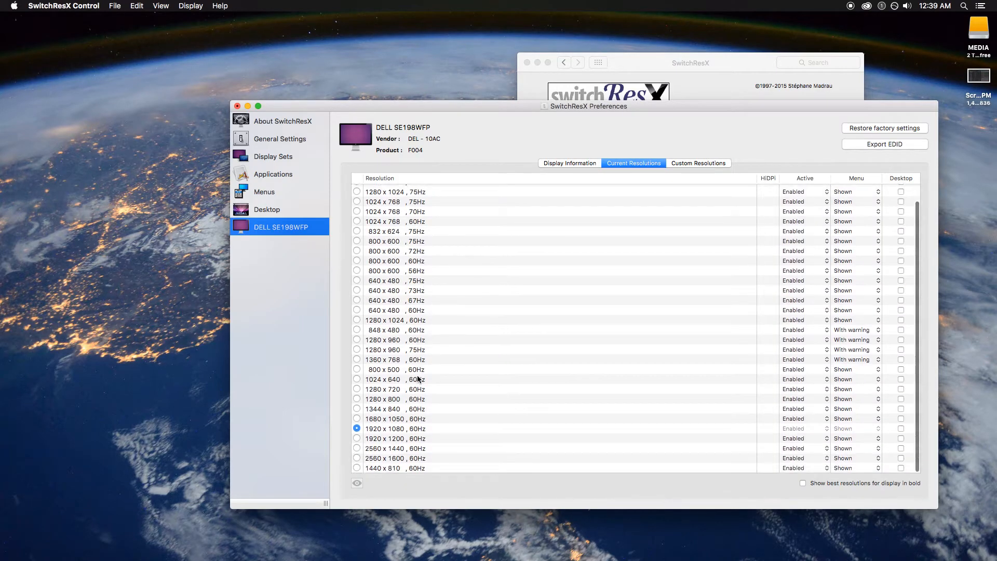
mouse_move(522, 323)
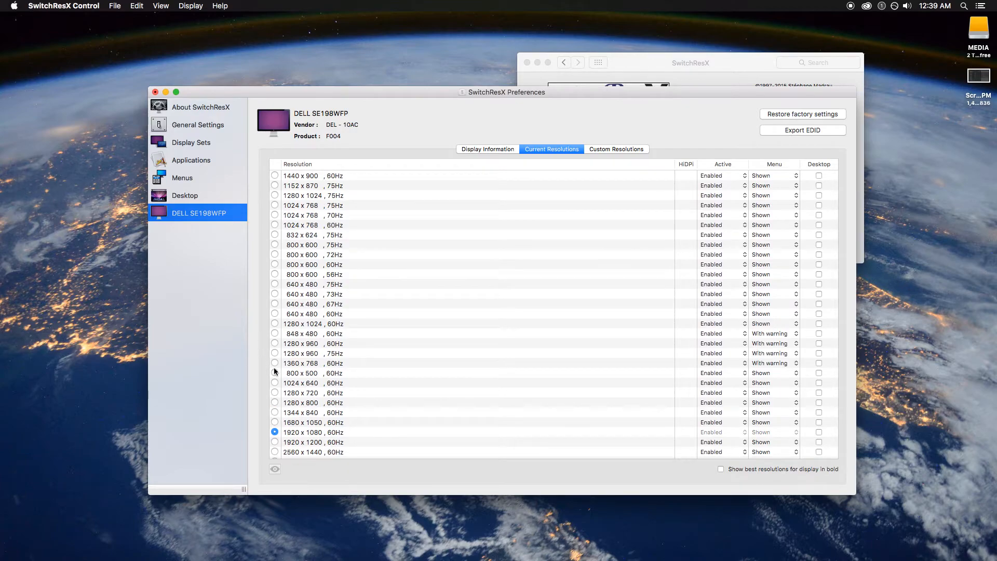
scroll(down, 3)
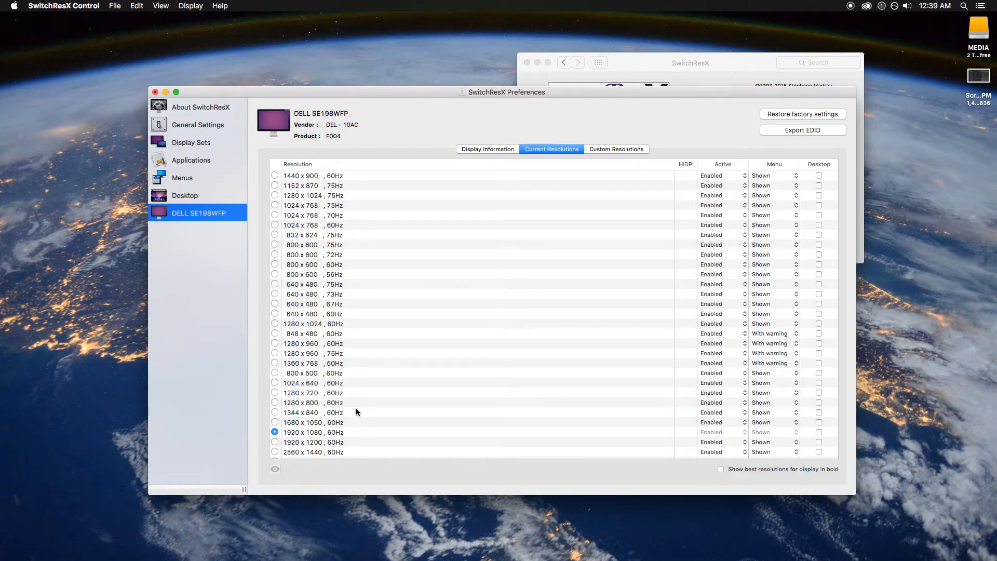
scroll(down, 3)
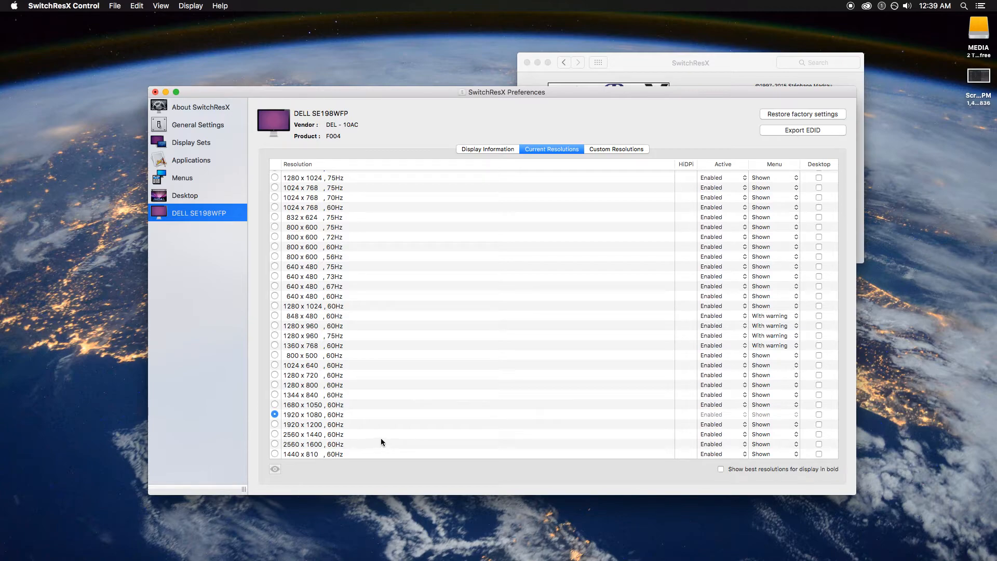
mouse_move(297, 393)
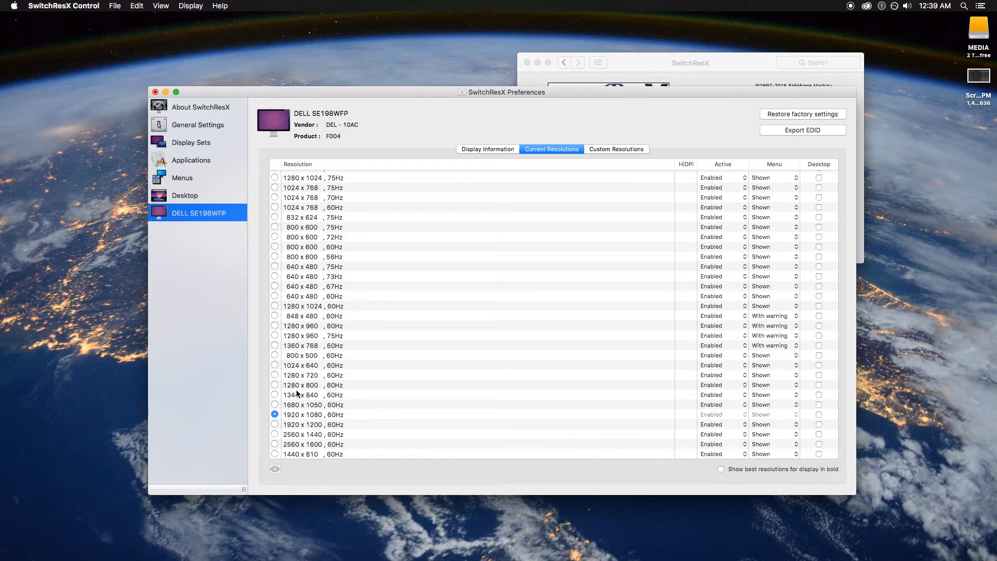
mouse_move(294, 385)
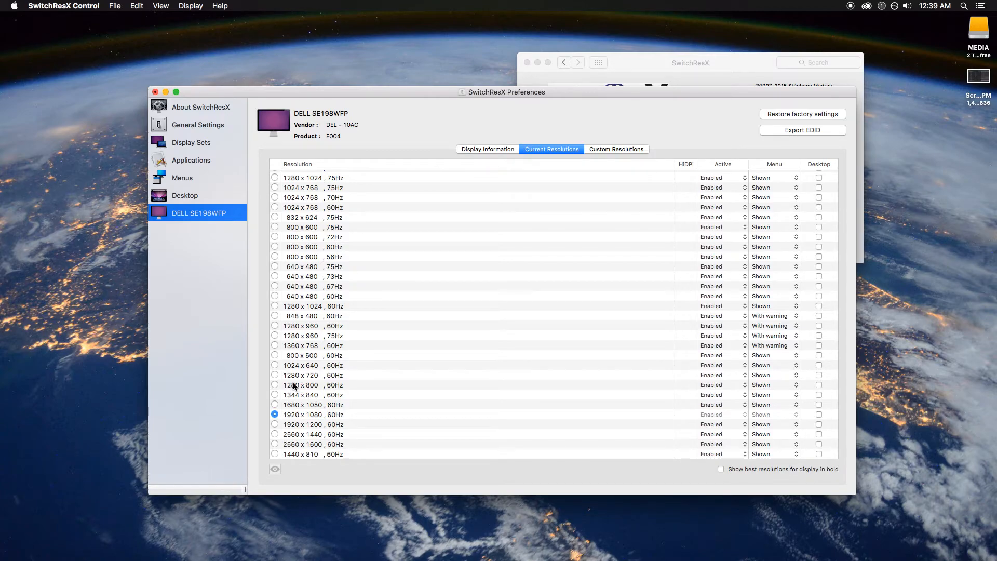
mouse_move(275, 379)
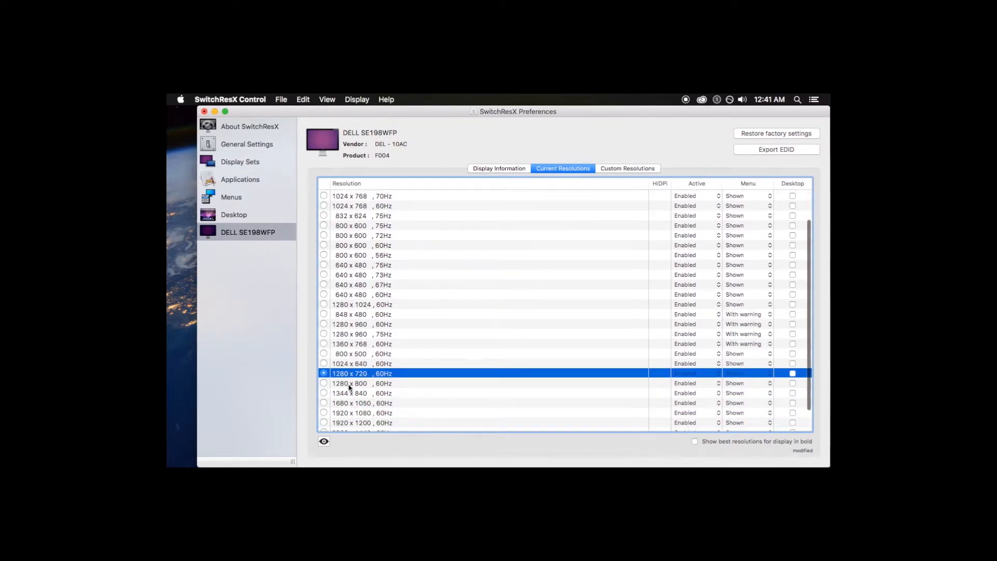
Select 1280 x 720 at 60Hz as the DELL SE198WFP display's active resolution.
scroll(down, 3)
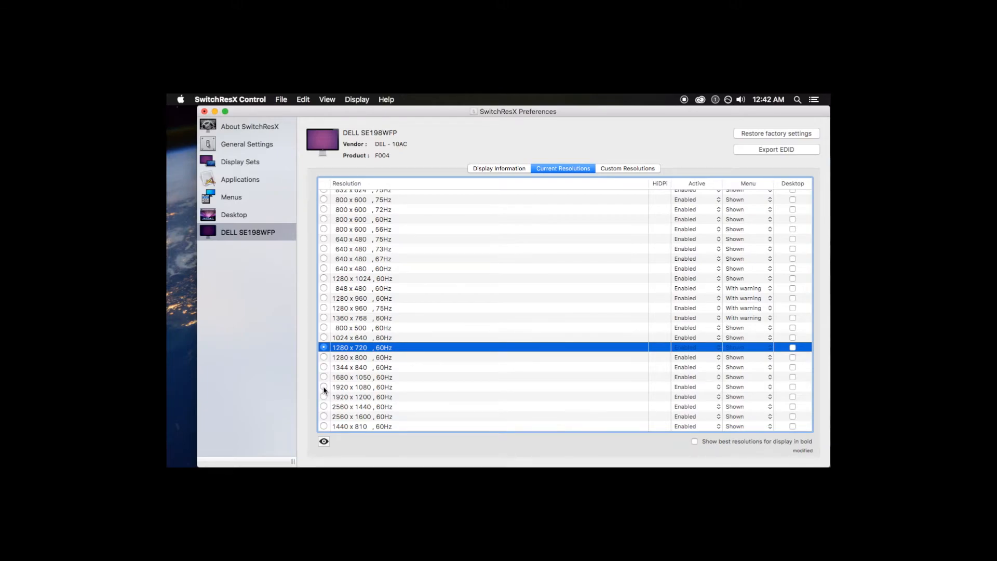
mouse_move(325, 416)
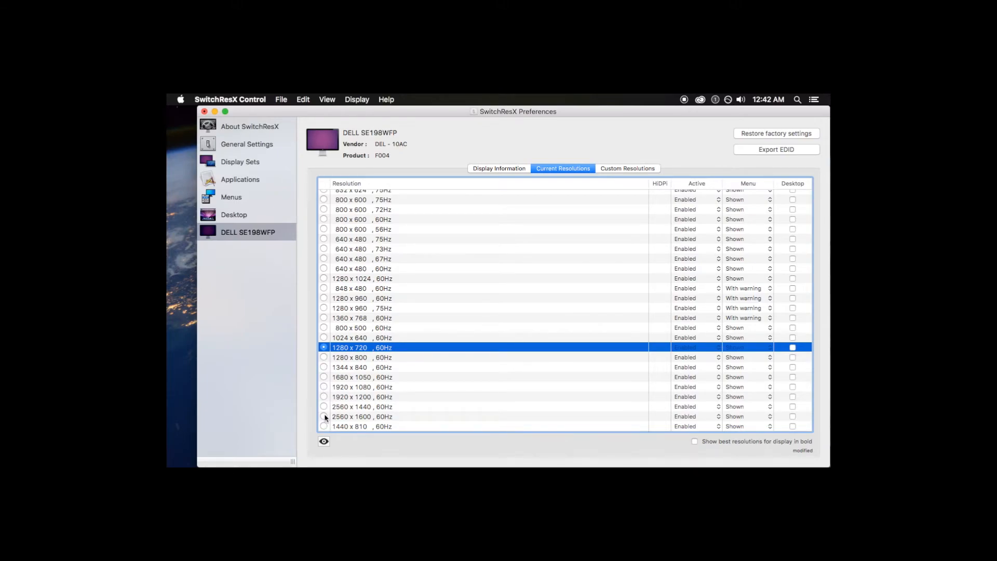
mouse_move(325, 418)
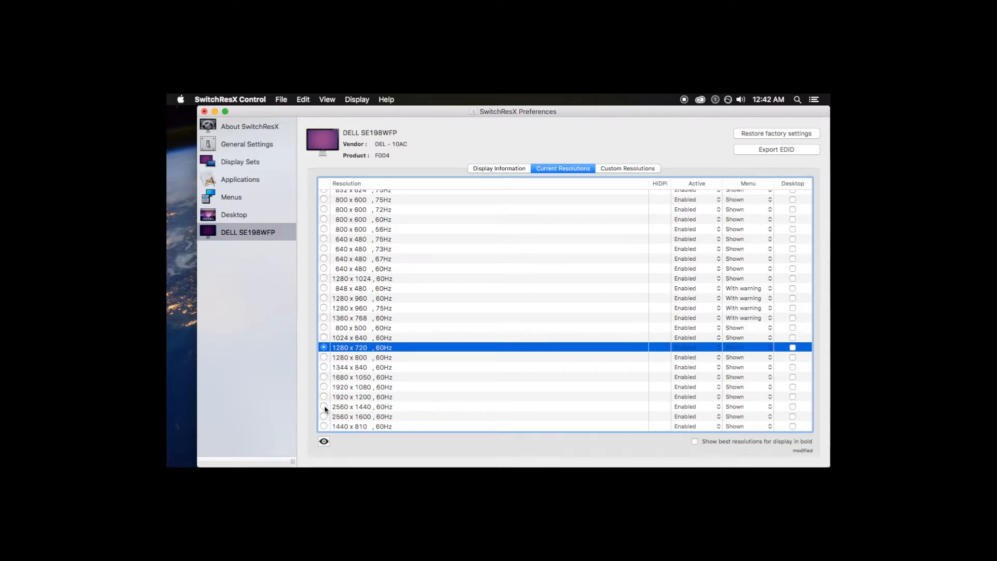
mouse_move(546, 363)
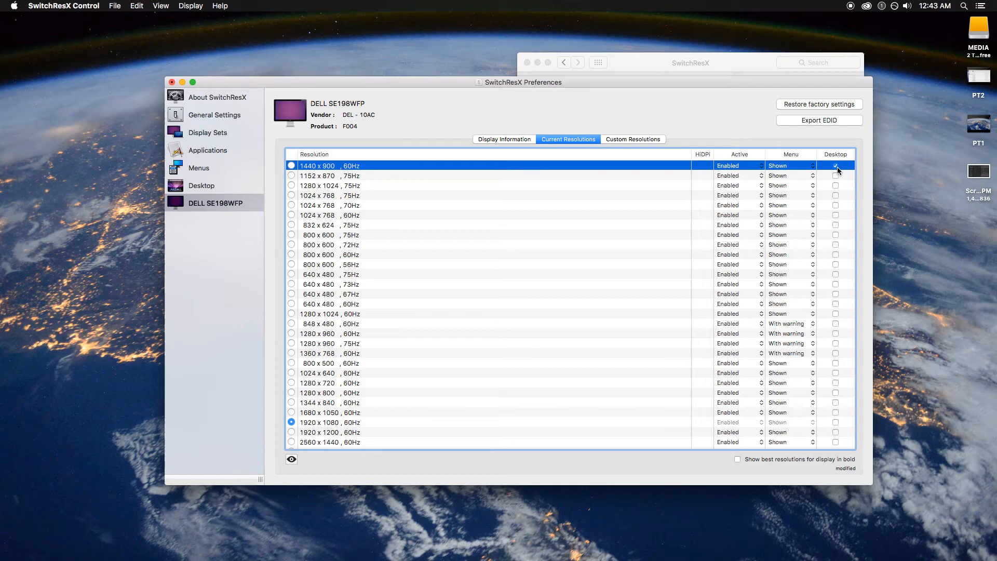
Select the 1920 x 1080, 60Hz entry in the Current Resolutions list for the DELL display.
scroll(down, 3)
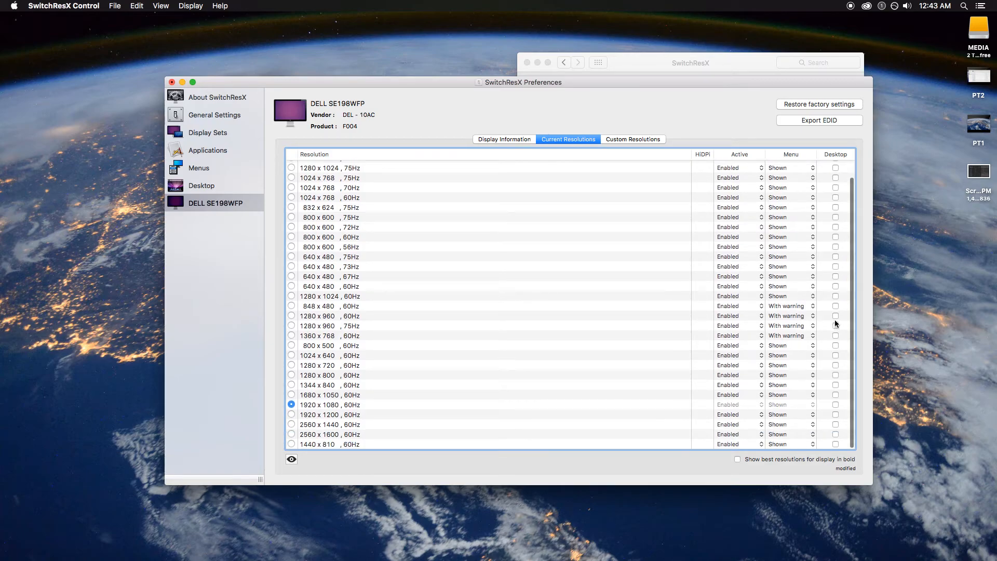
mouse_move(814, 335)
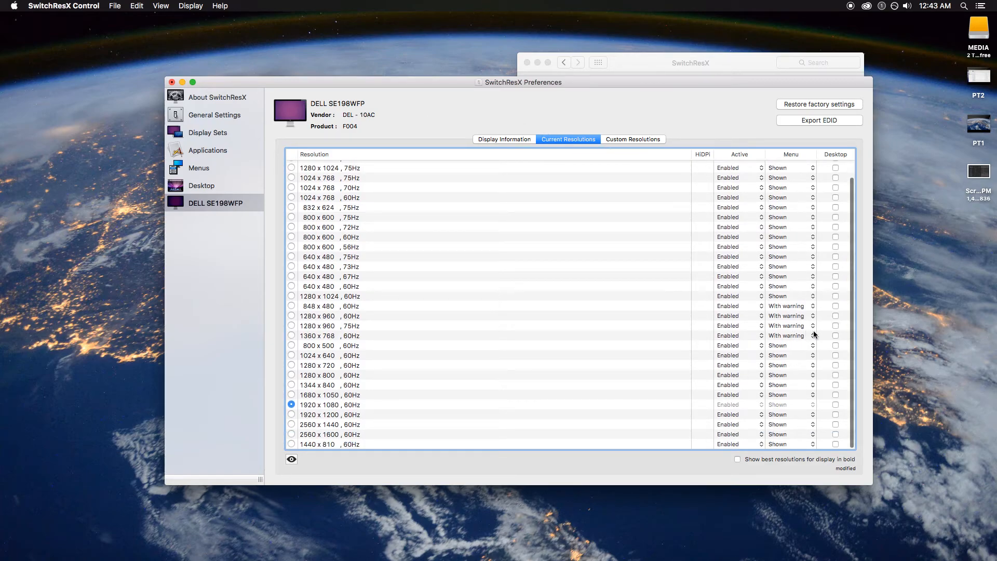
click(202, 185)
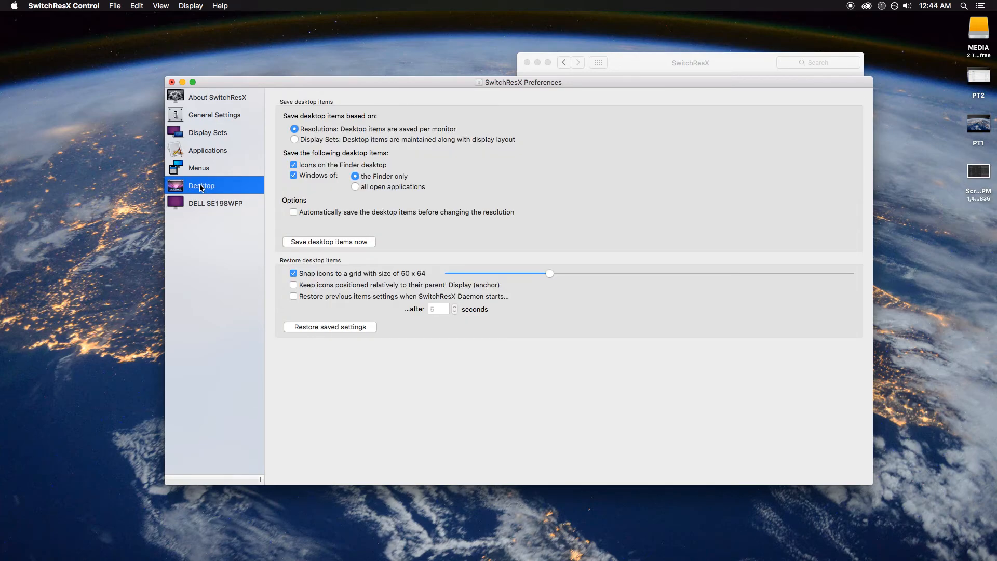
mouse_move(208, 178)
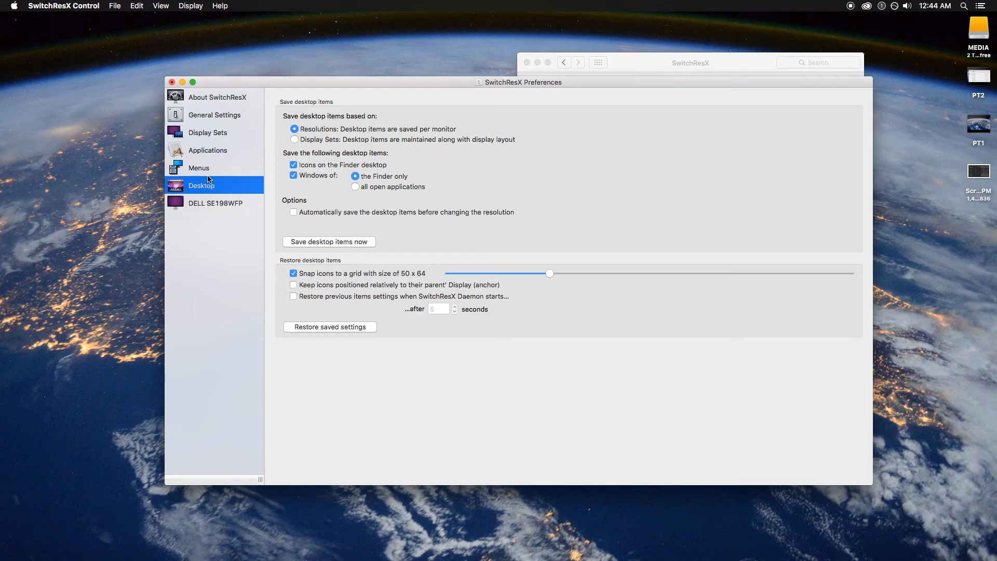
mouse_move(197, 163)
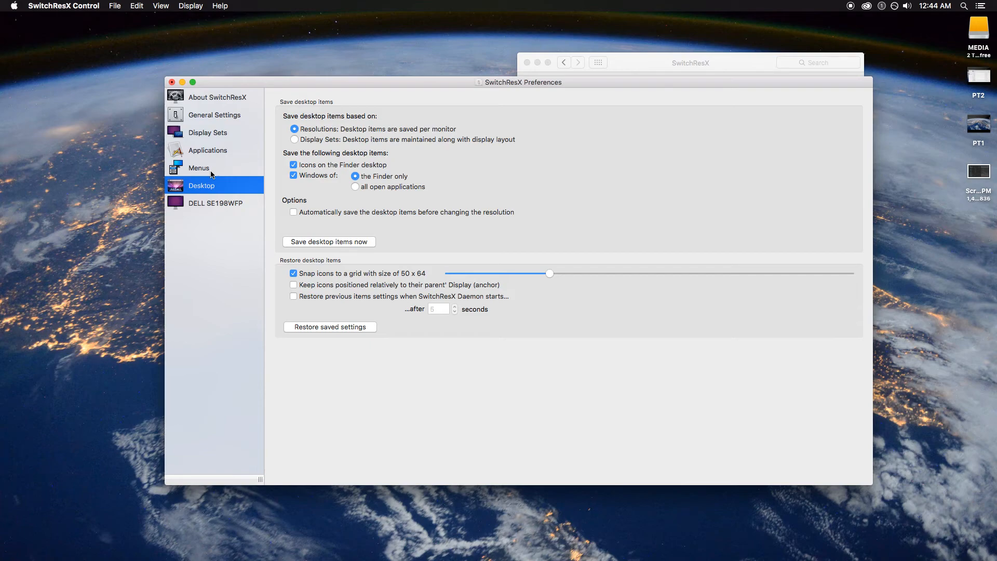
Quit the SwitchResX preferences so the save-settings prompt appears over the Desktop pane.
click(171, 81)
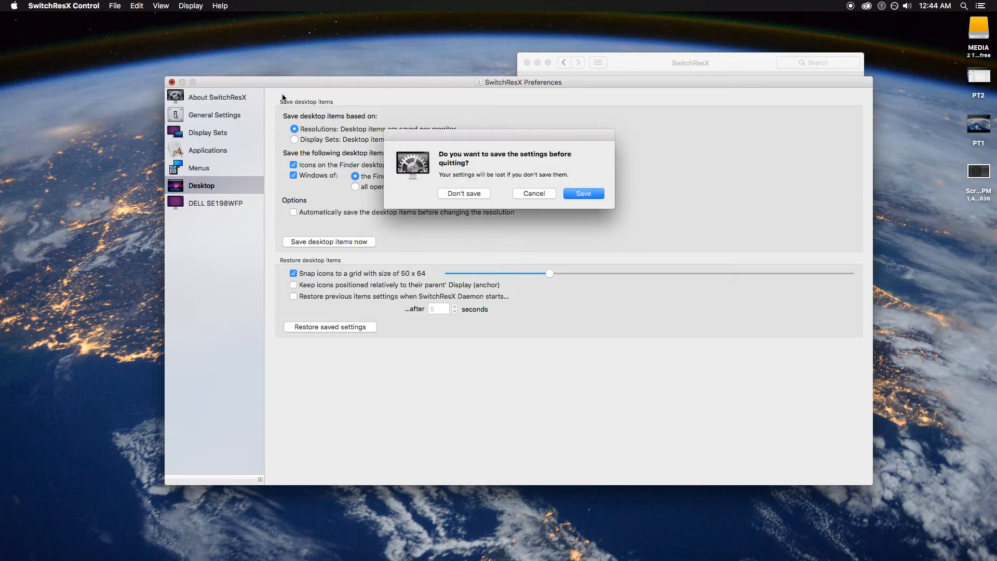
Save the settings on quit and close the remaining SwitchResX About window, leaving the desktop clear.
click(464, 193)
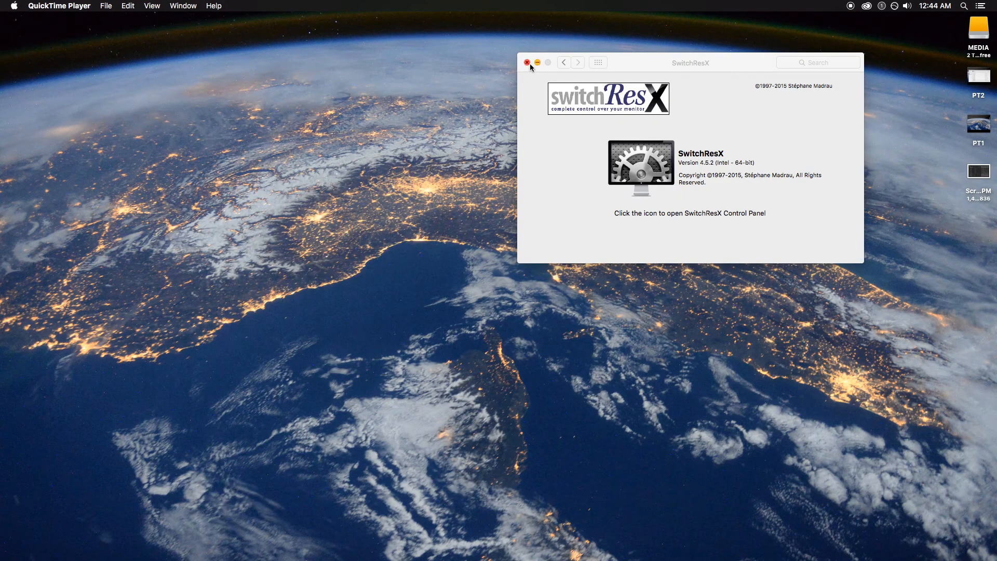
click(529, 62)
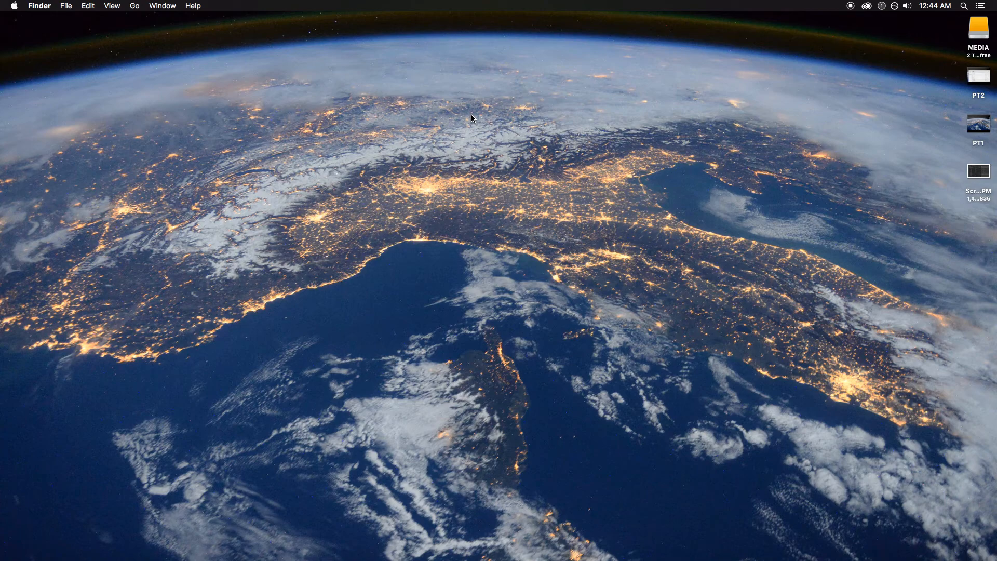